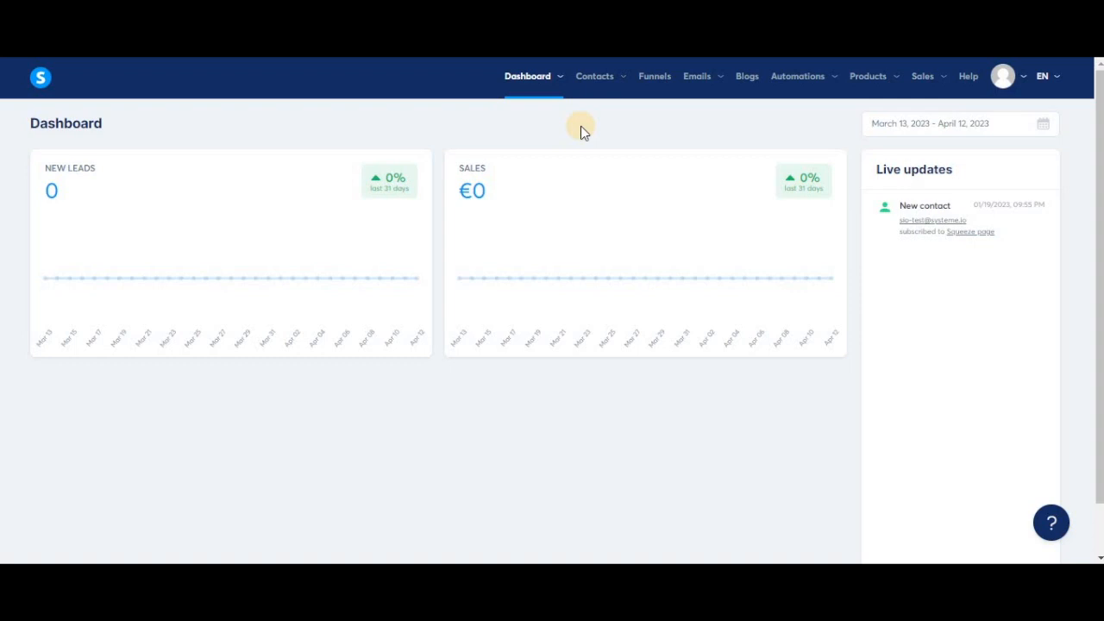
Step: Go to the Newsletters list via the Emails menu, showing 'newsletter' and 'Newsletter test'
{"action": "left_click", "coordinate": [697, 76]}
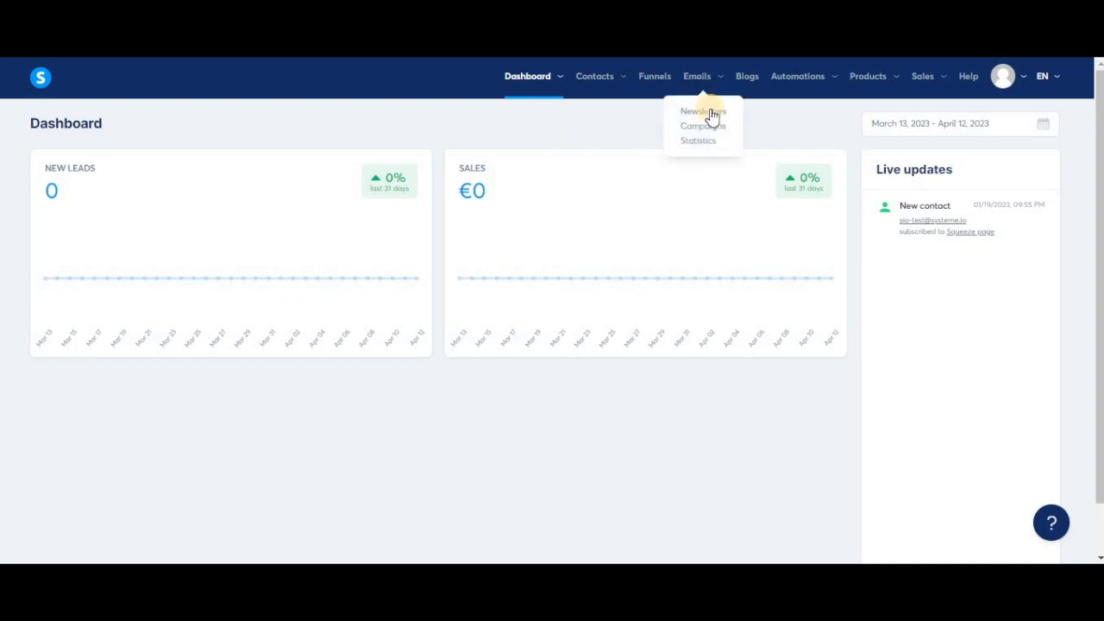
{"action": "left_click", "coordinate": [697, 111]}
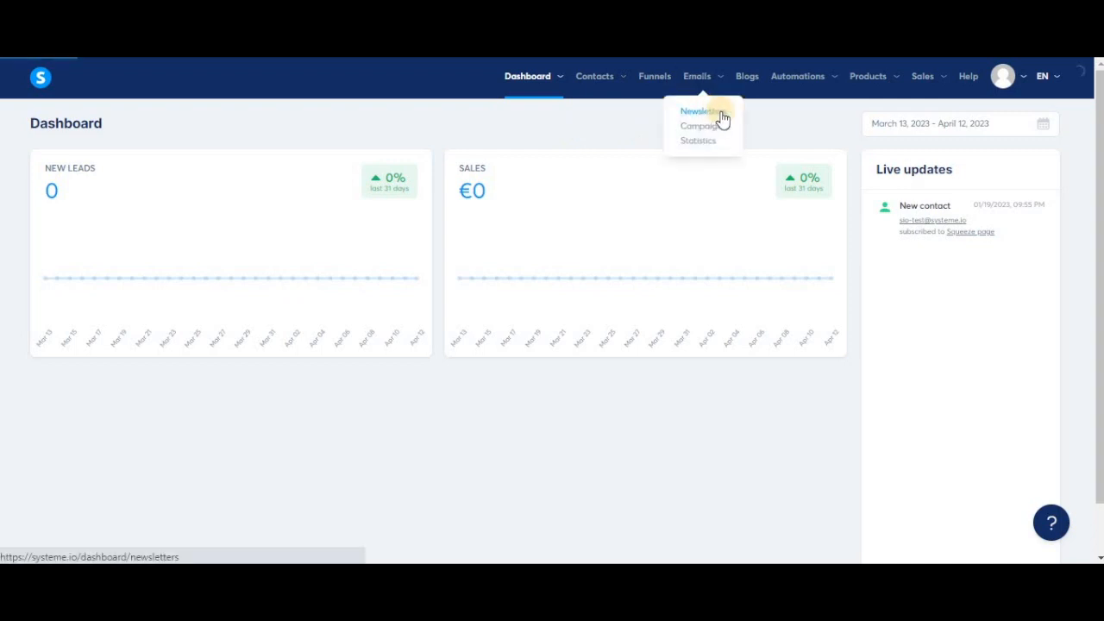
{"action": "left_click", "coordinate": [697, 111]}
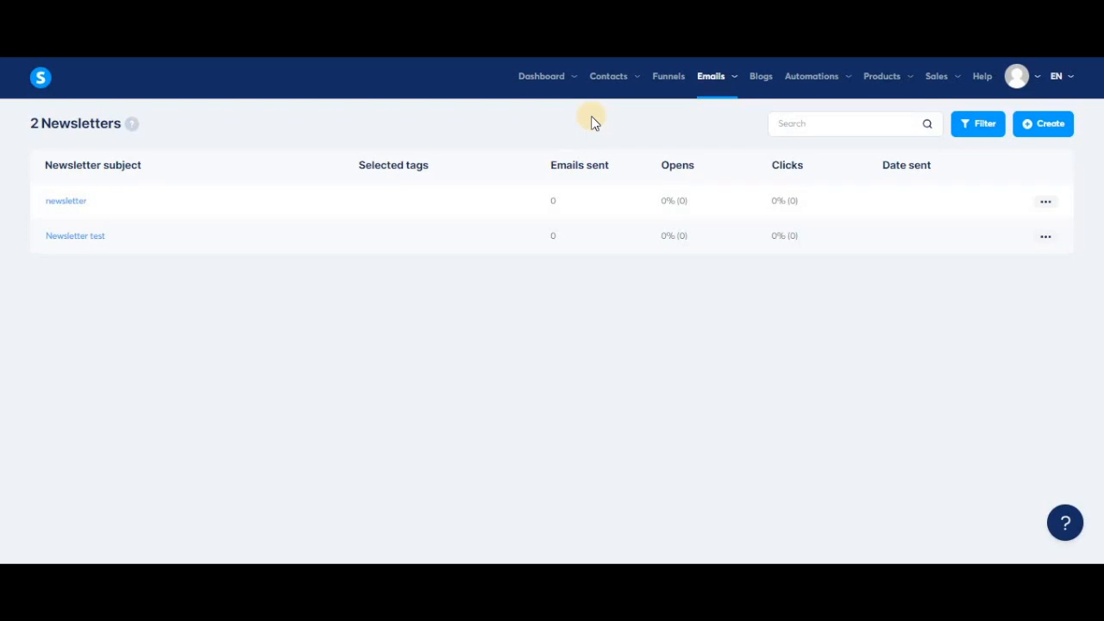
Step: Create a new newsletter with subject 'test' using the Classic editor and save it
{"action": "left_click", "coordinate": [1042, 124]}
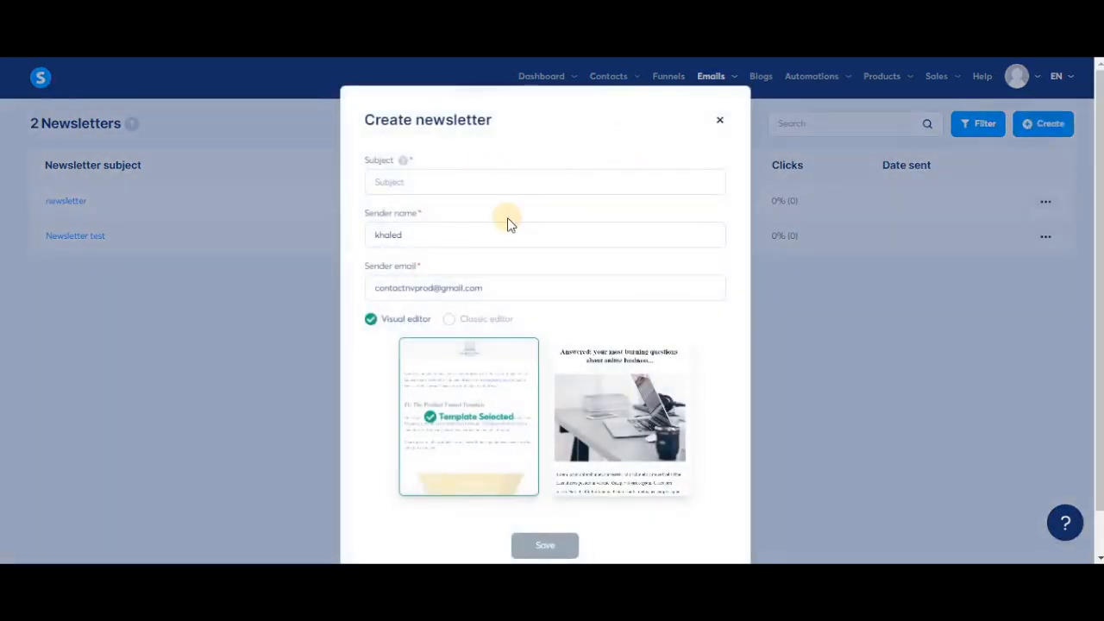
{"action": "left_click", "coordinate": [545, 181]}
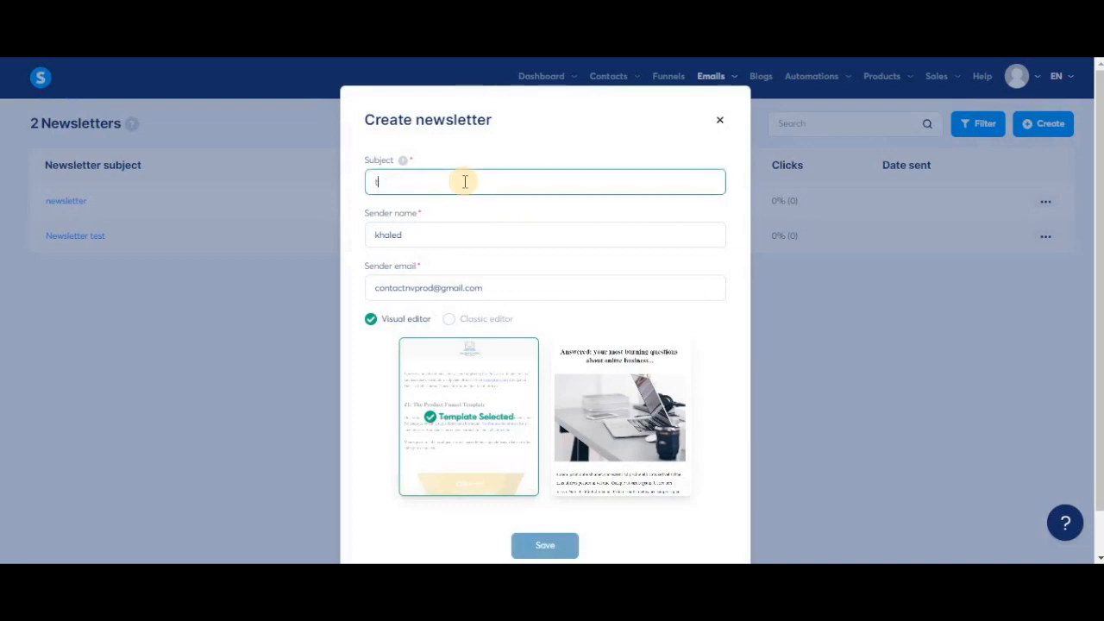
{"action": "type", "text": "test"}
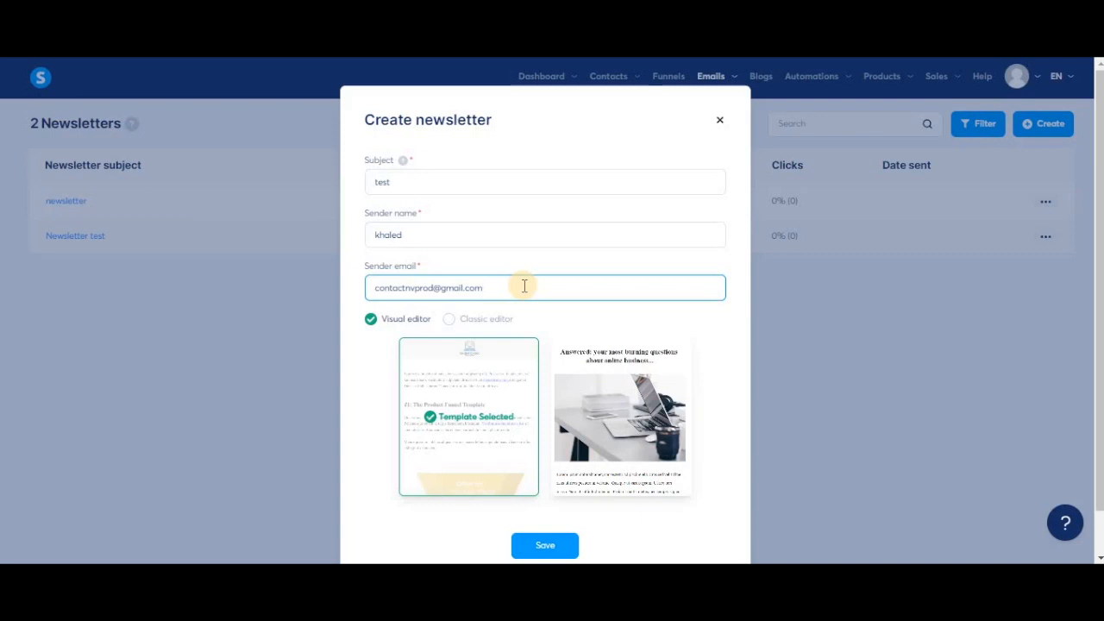
{"action": "mouse_move", "coordinate": [551, 287]}
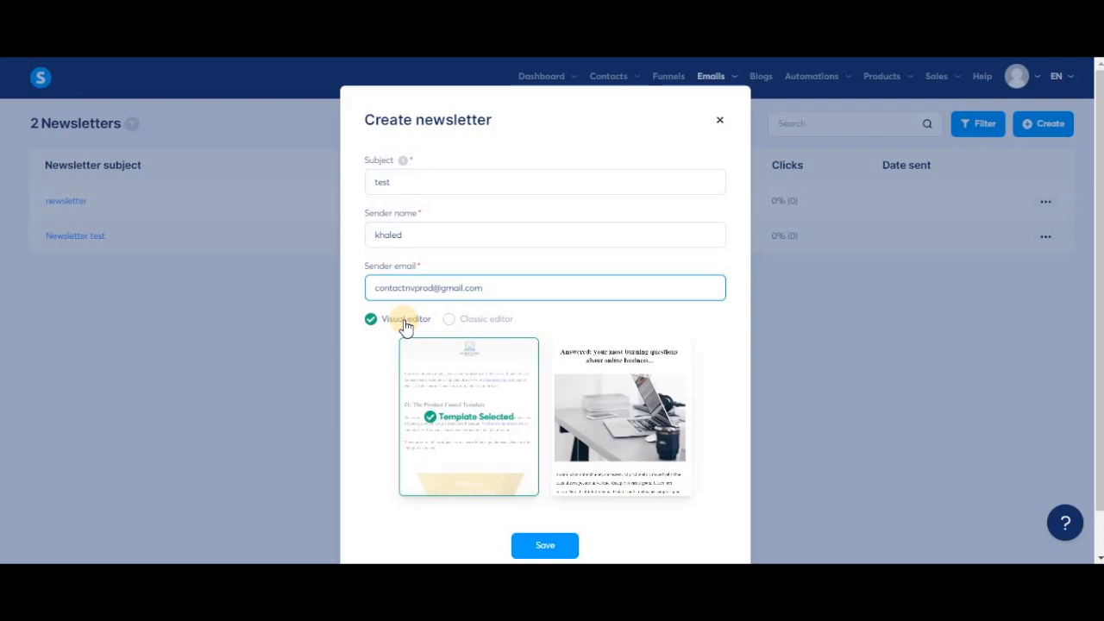
{"action": "mouse_move", "coordinate": [455, 324]}
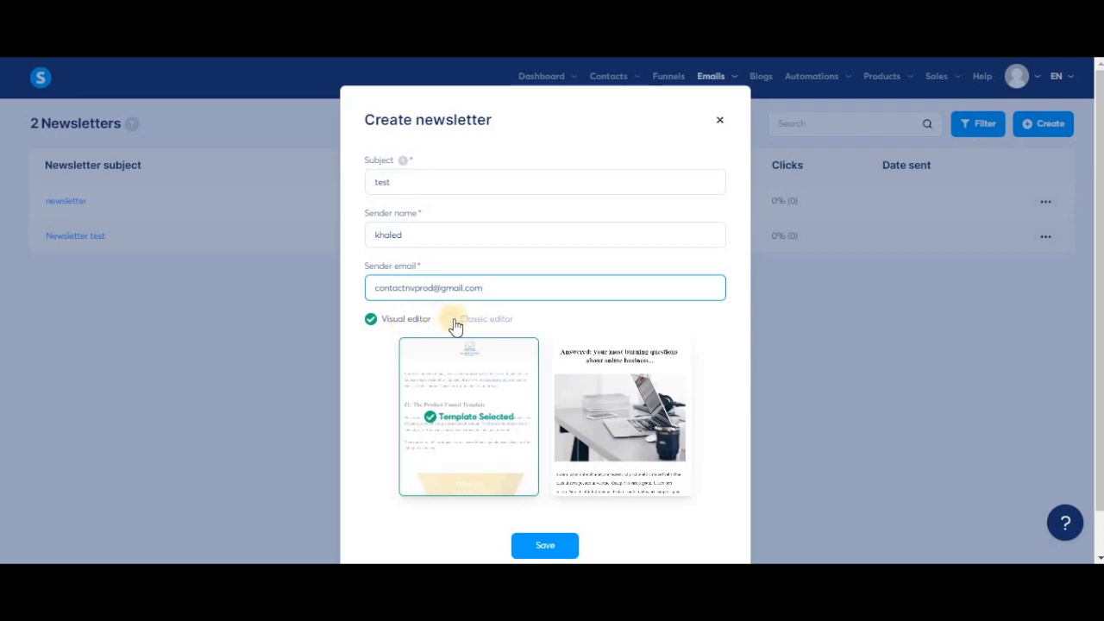
{"action": "left_click", "coordinate": [455, 317]}
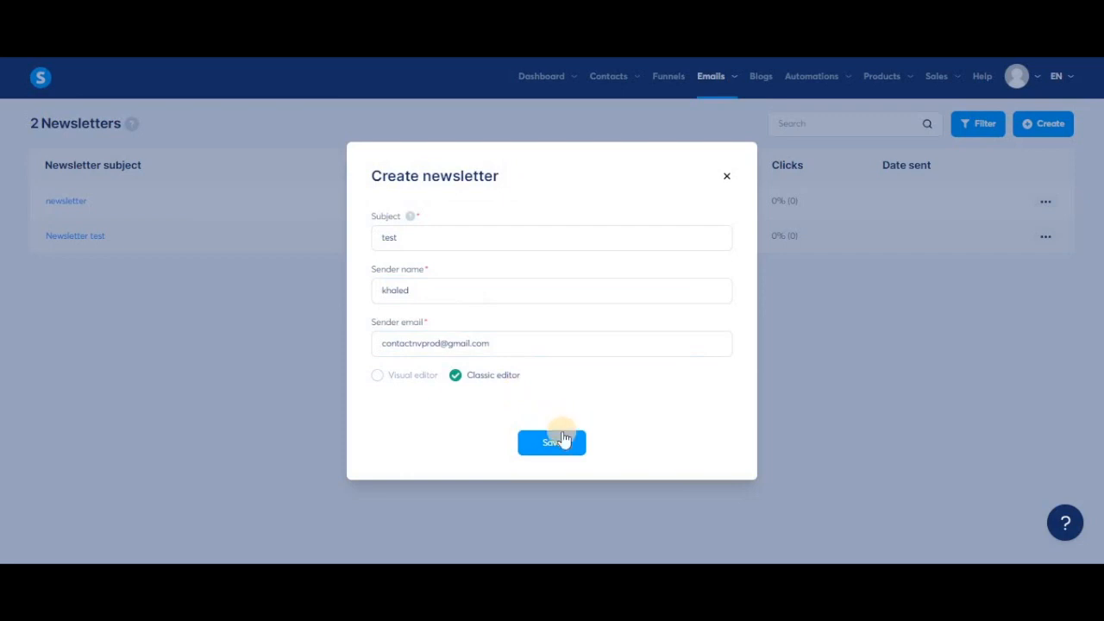
{"action": "left_click", "coordinate": [551, 441]}
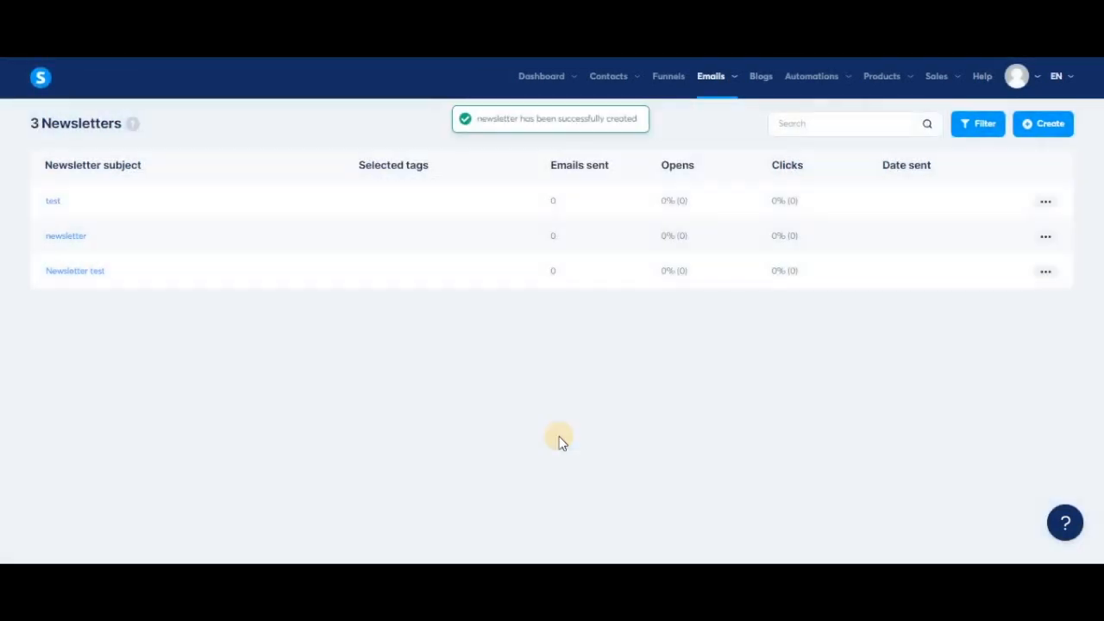
{"action": "mouse_move", "coordinate": [127, 193]}
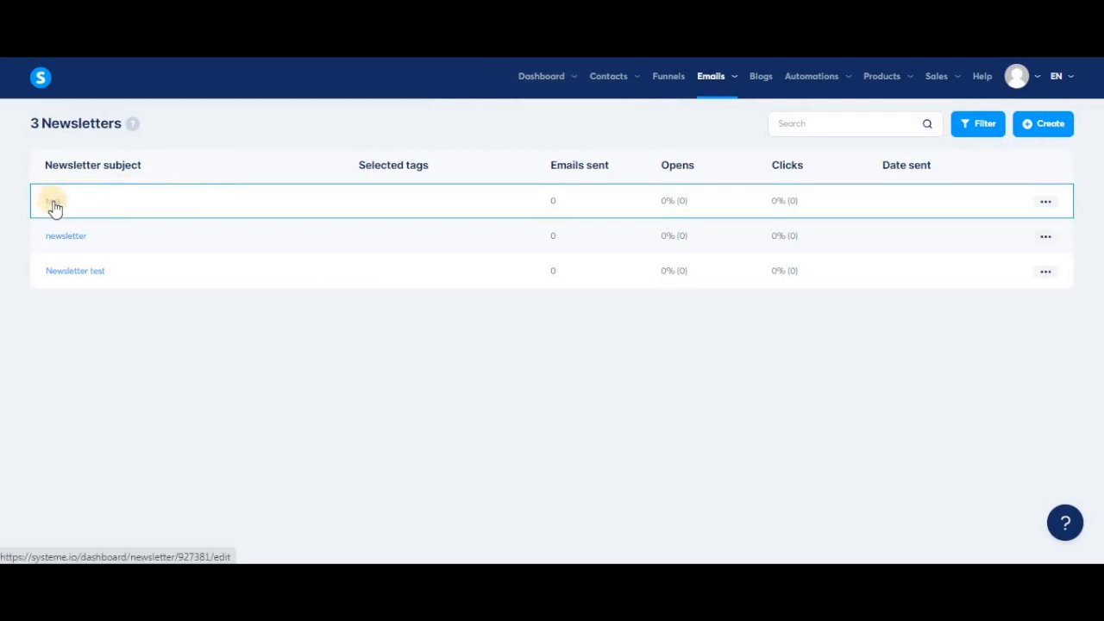
Step: Edit the 'test' newsletter and enter 'mlkfezmklfezmk' as its body text
{"action": "left_click", "coordinate": [56, 200]}
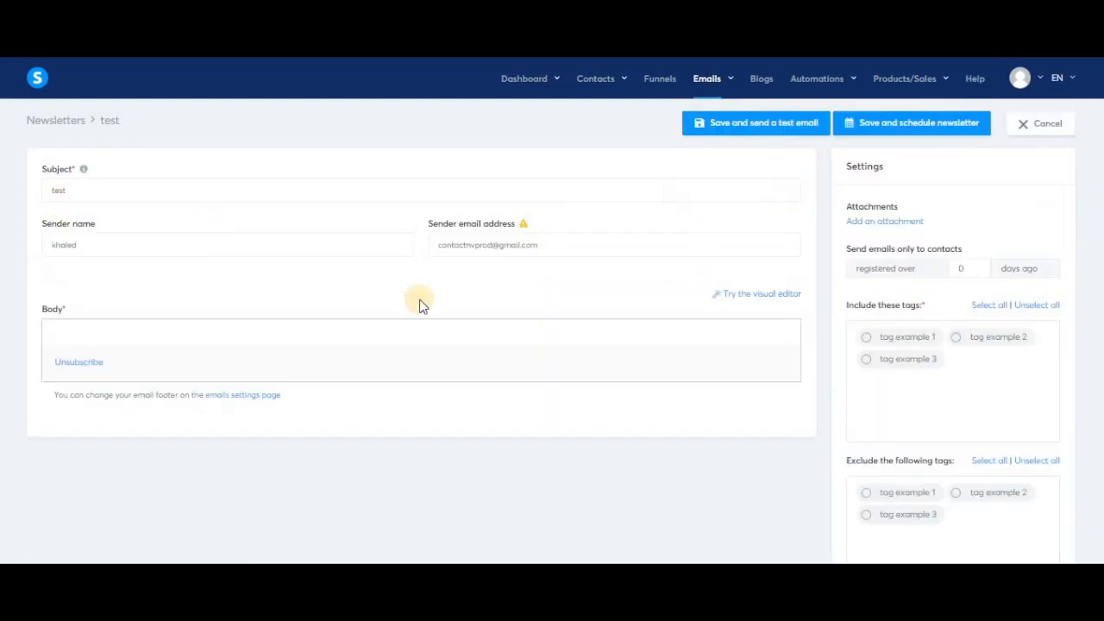
{"action": "left_click", "coordinate": [761, 294]}
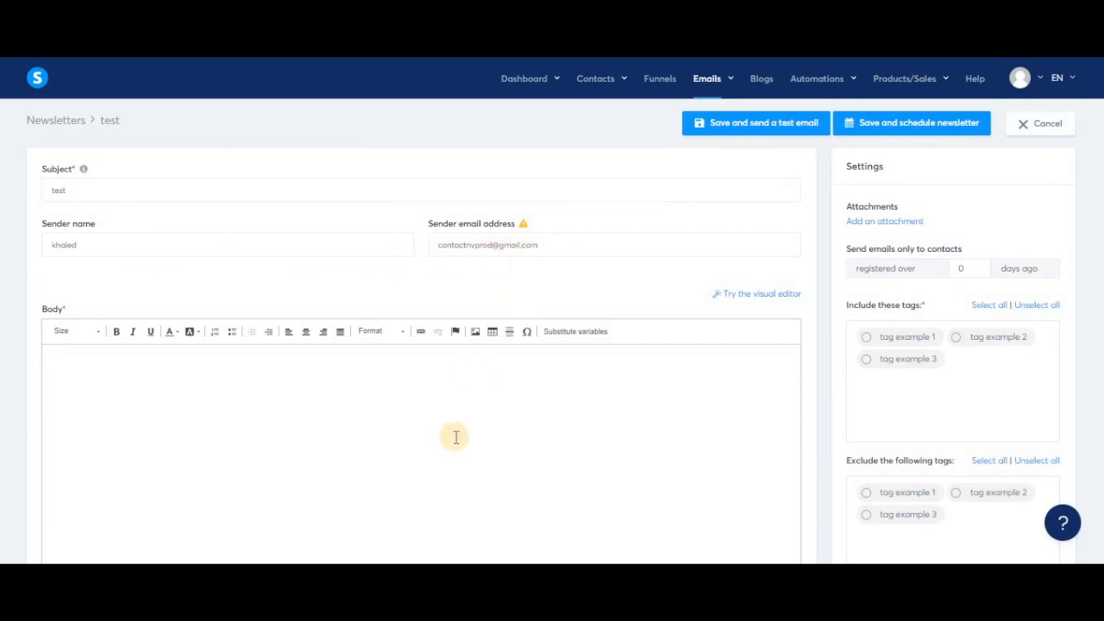
{"action": "scroll", "scroll_direction": "down", "scroll_amount": 3}
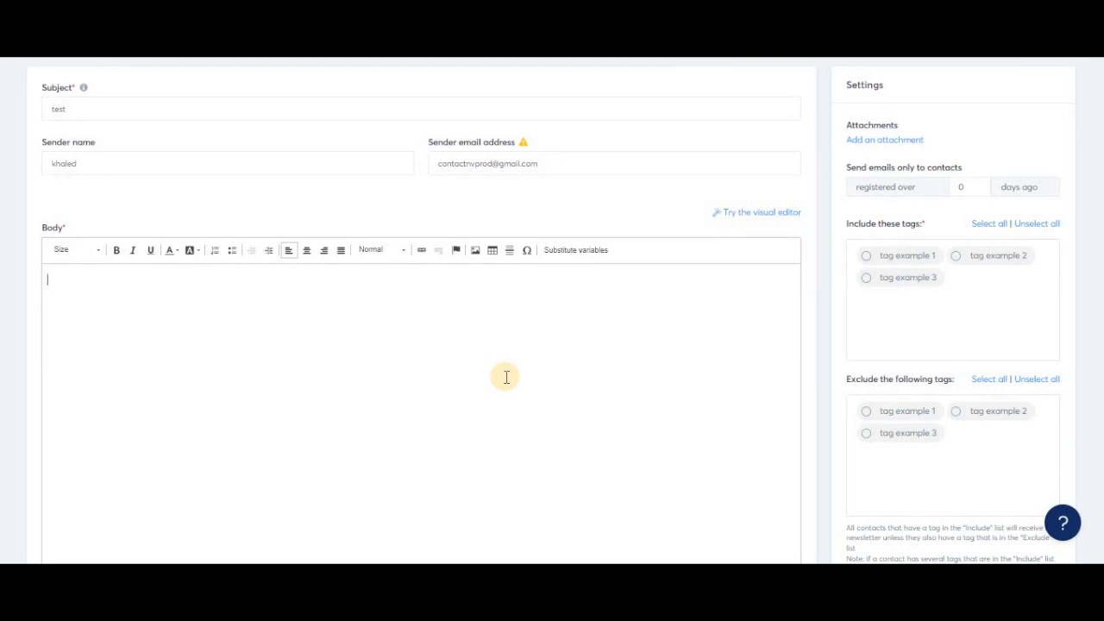
{"action": "type", "text": "mlkfezmklfezmk"}
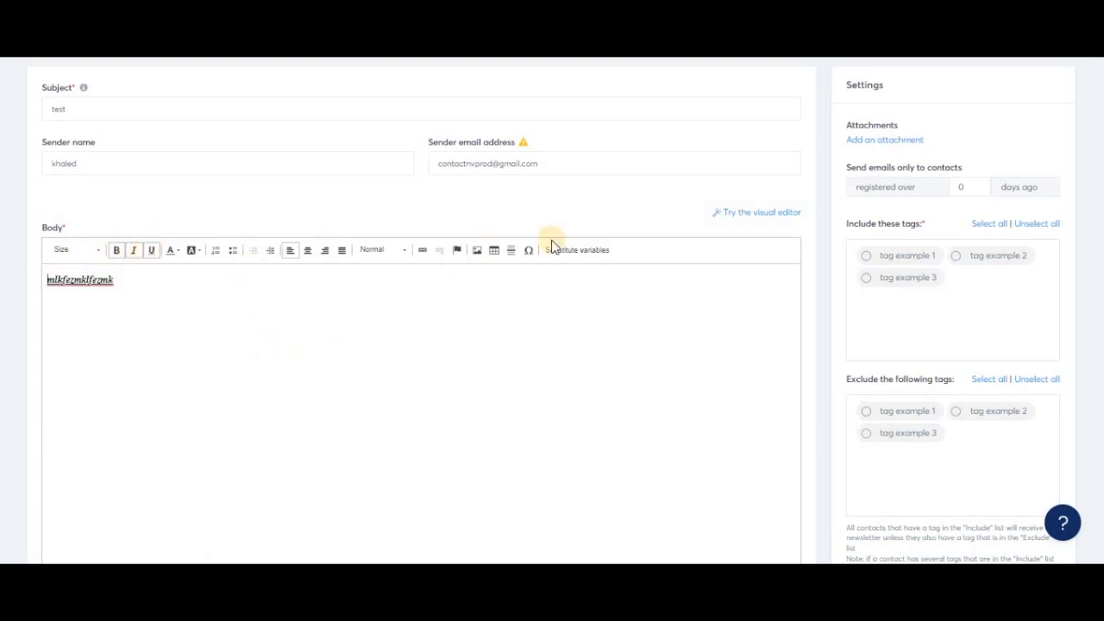
{"action": "mouse_move", "coordinate": [922, 124]}
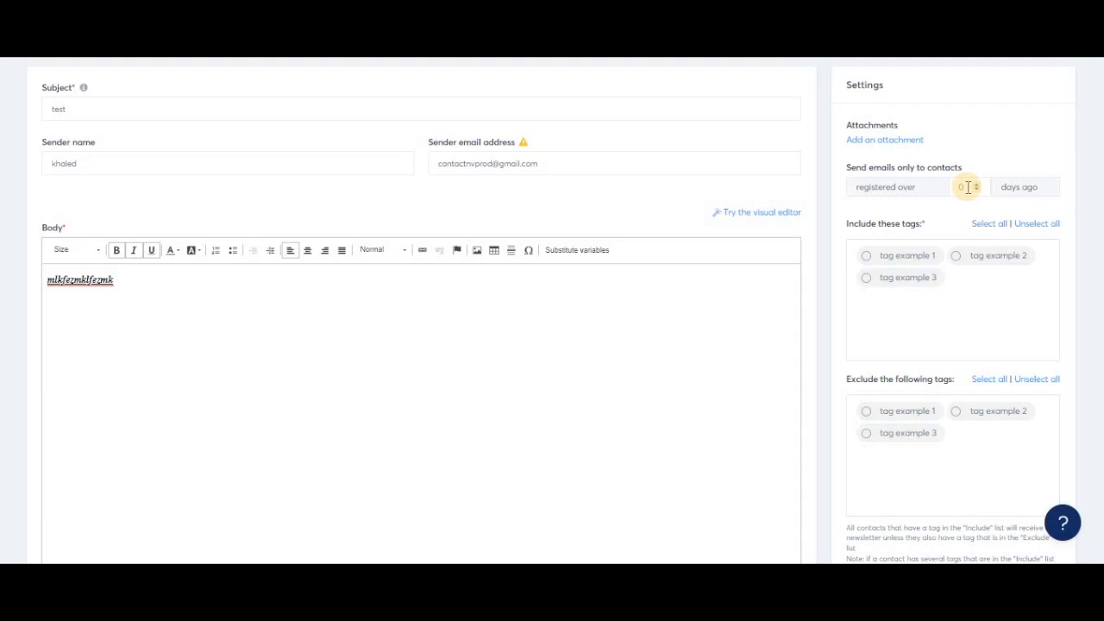
{"action": "mouse_move", "coordinate": [922, 178]}
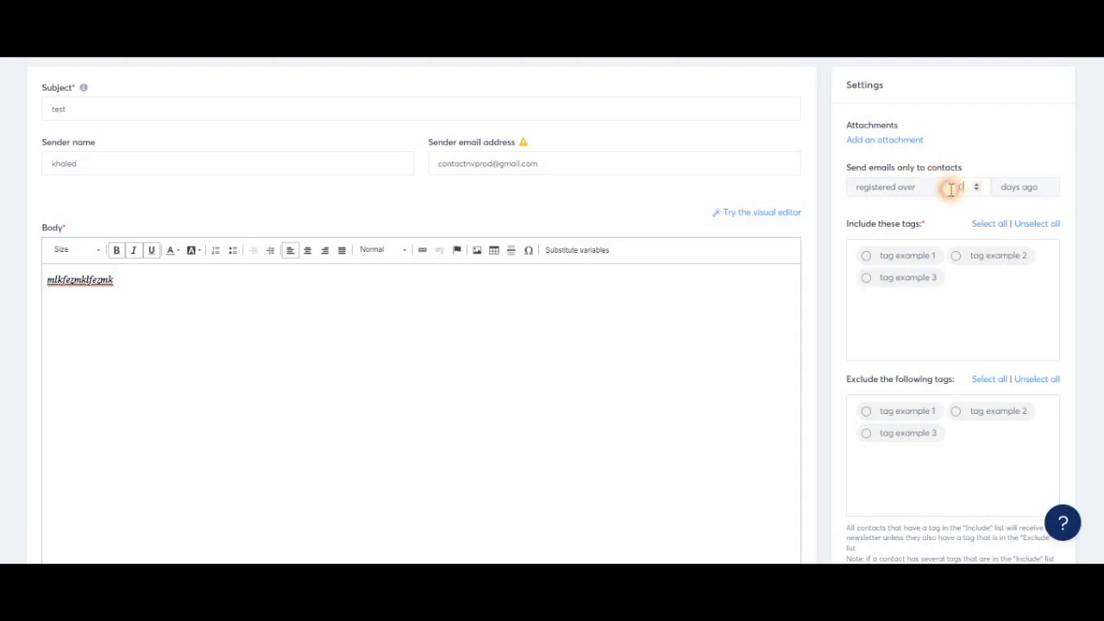
Step: Limit sending to contacts registered over 7 days ago
{"action": "left_click", "coordinate": [966, 186]}
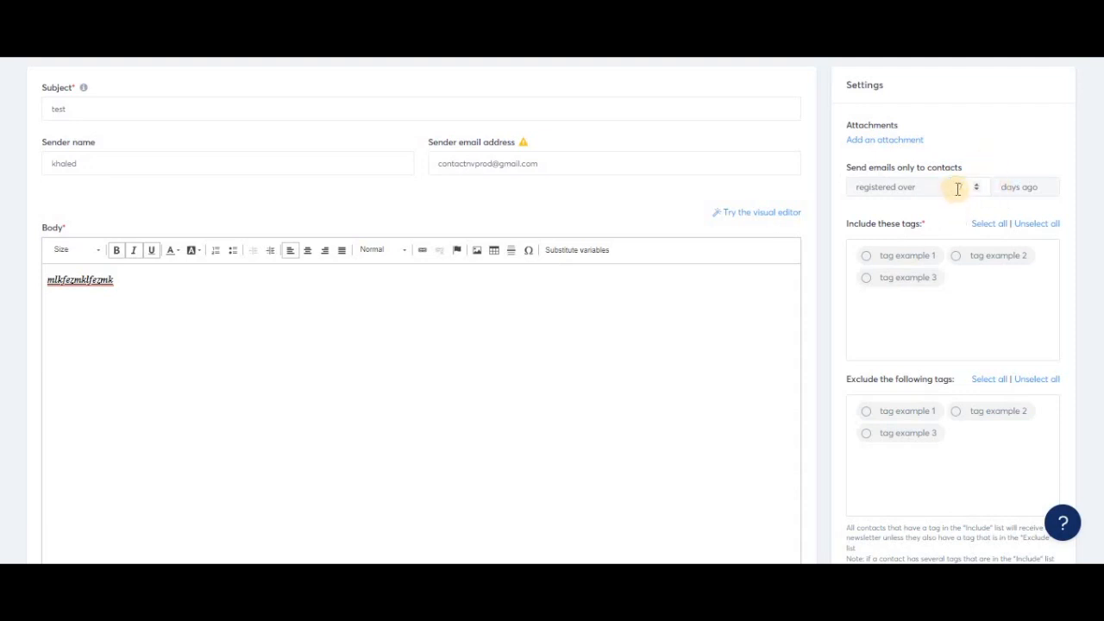
{"action": "type", "text": "7"}
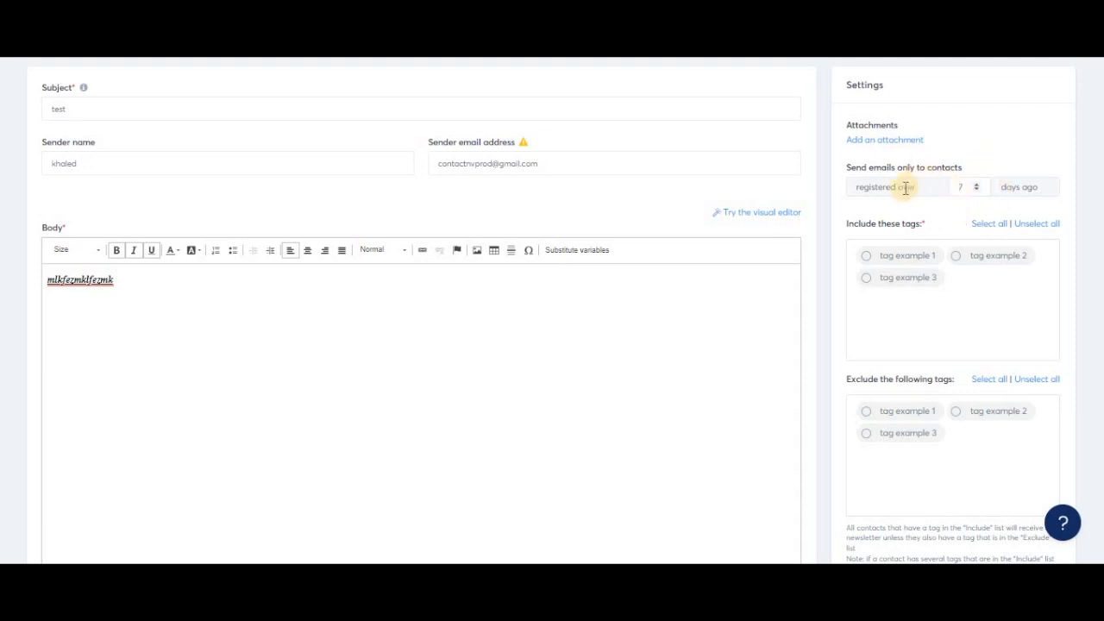
{"action": "mouse_move", "coordinate": [870, 176]}
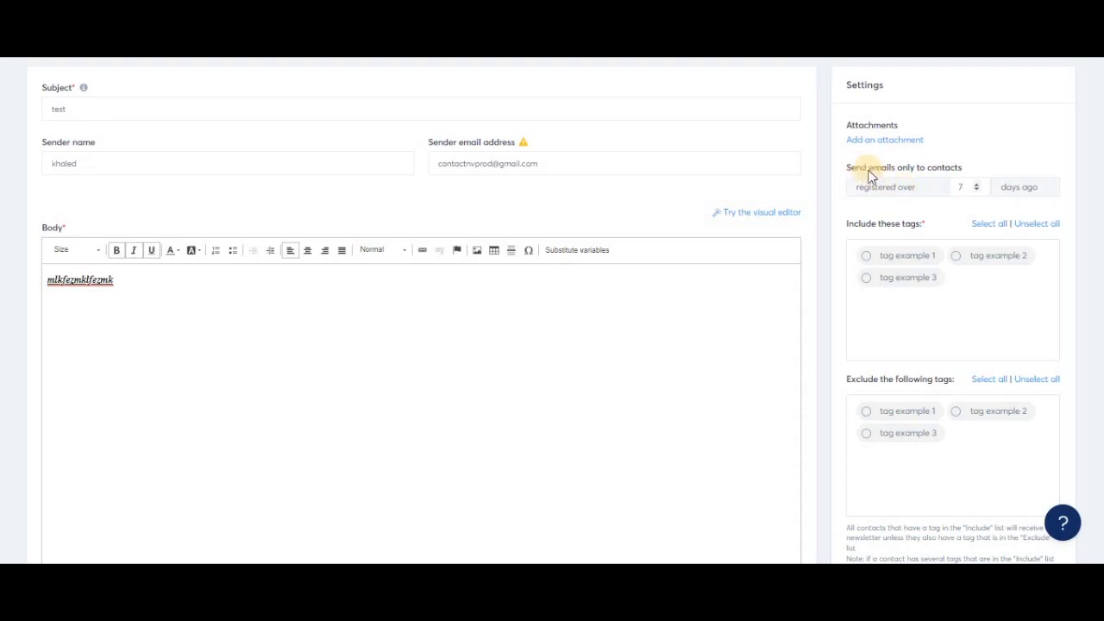
{"action": "mouse_move", "coordinate": [600, 333]}
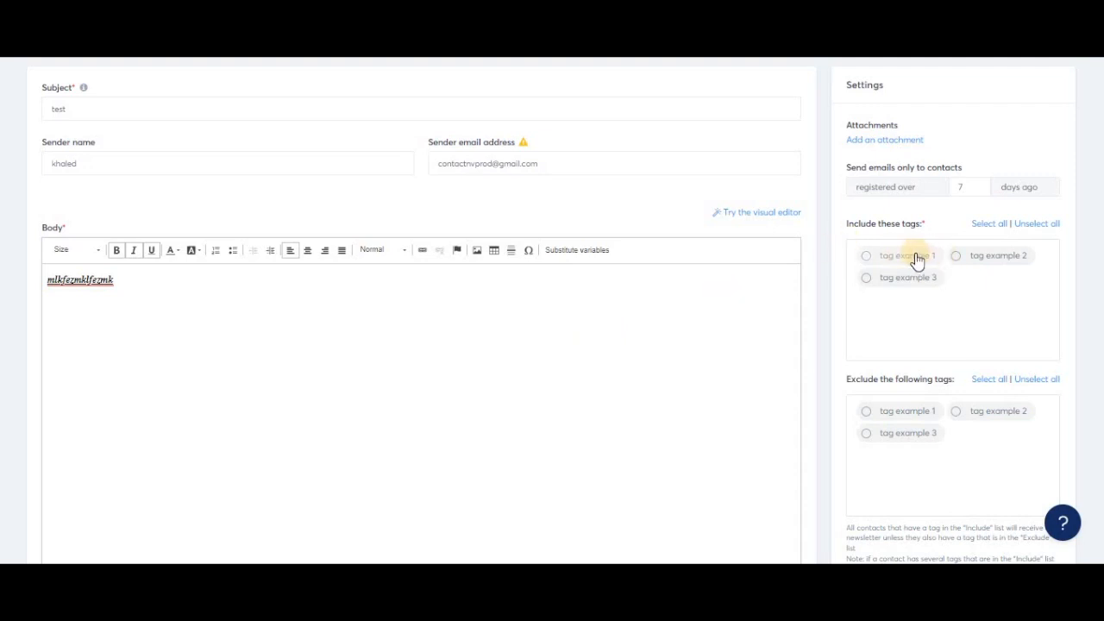
Step: Include contacts tagged 'tag example 1' and exclude those tagged 'tag example 2'
{"action": "left_click", "coordinate": [865, 255]}
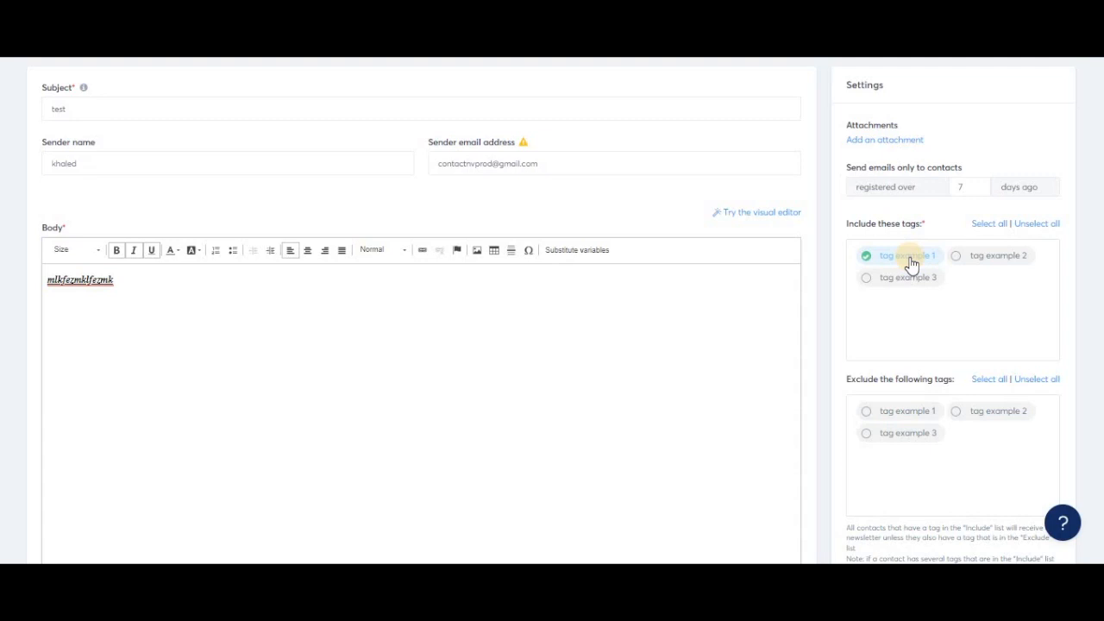
{"action": "left_click", "coordinate": [991, 410]}
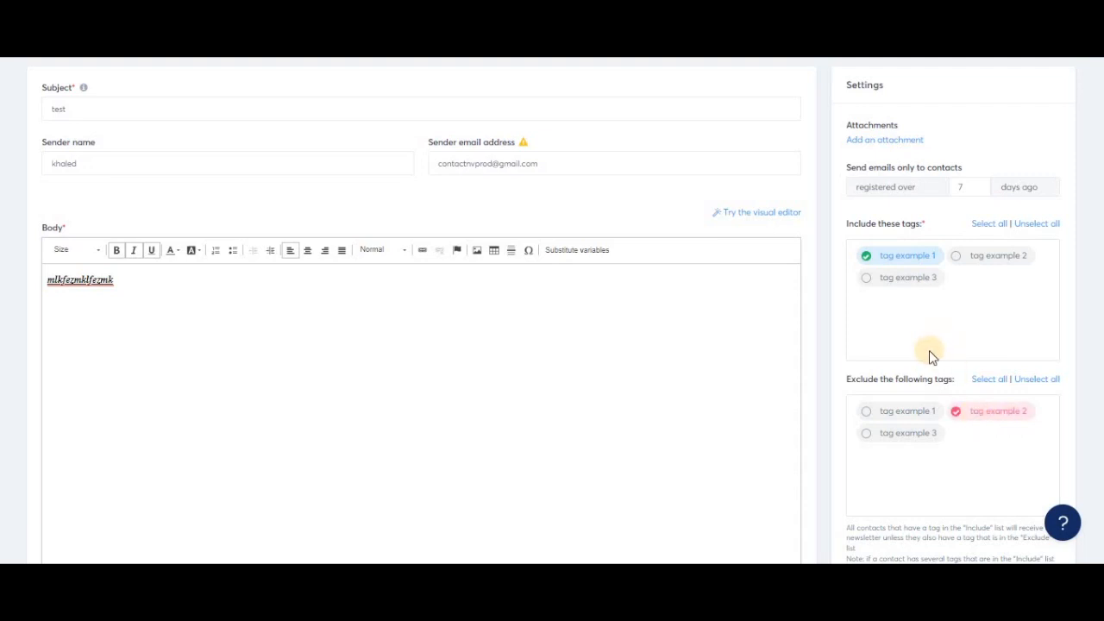
{"action": "mouse_move", "coordinate": [972, 283]}
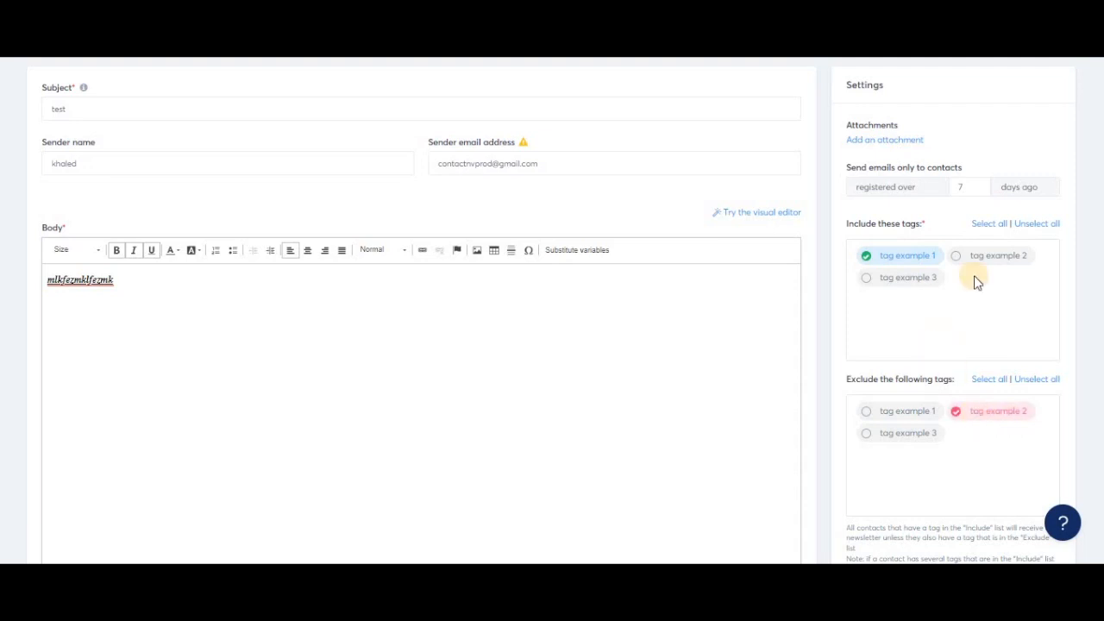
{"action": "scroll", "scroll_direction": "down", "scroll_amount": 3}
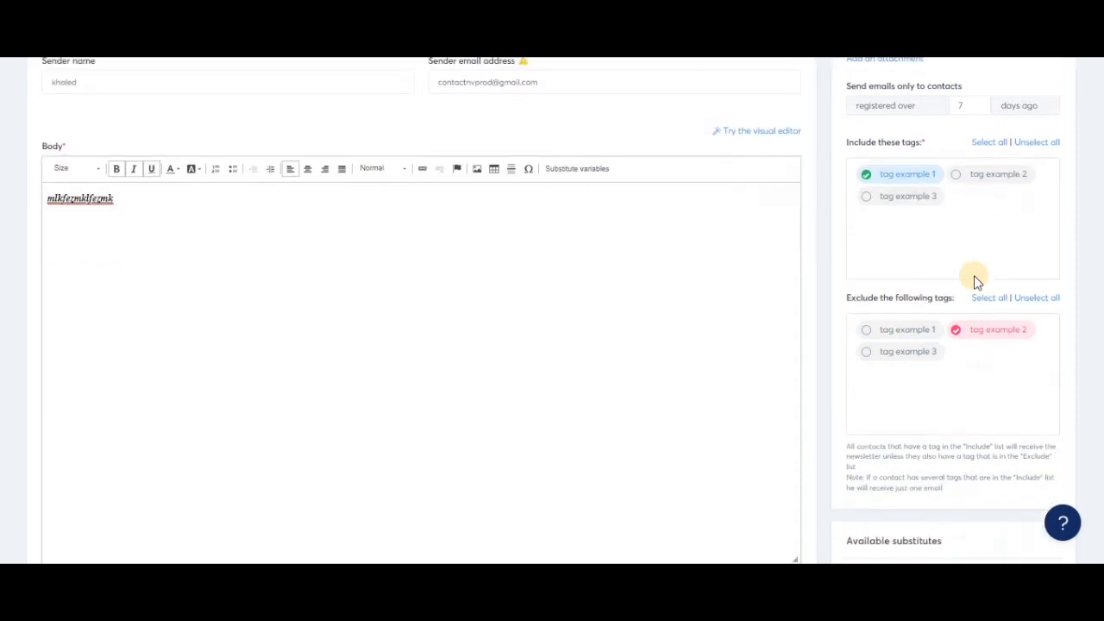
{"action": "scroll", "scroll_direction": "down", "scroll_amount": 3}
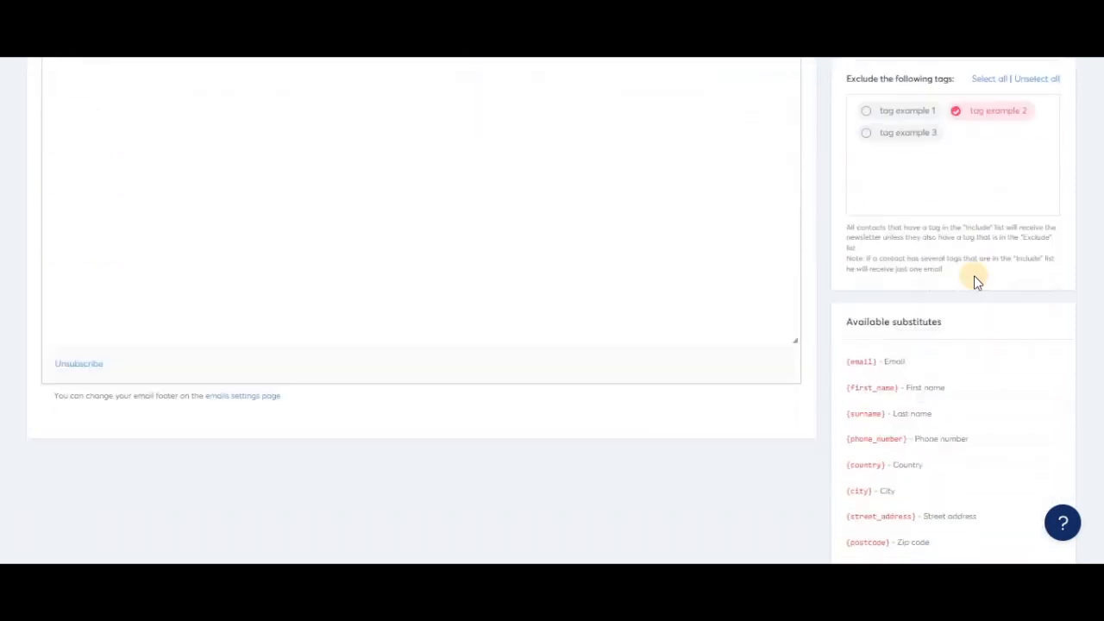
{"action": "scroll", "scroll_direction": "down", "scroll_amount": 3}
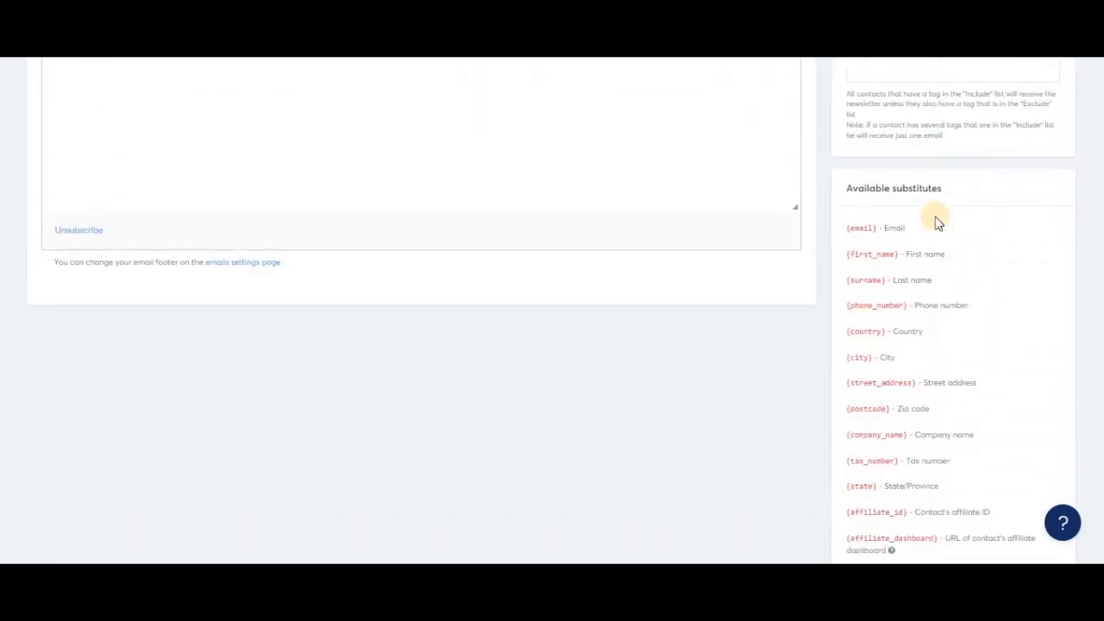
{"action": "mouse_move", "coordinate": [865, 253]}
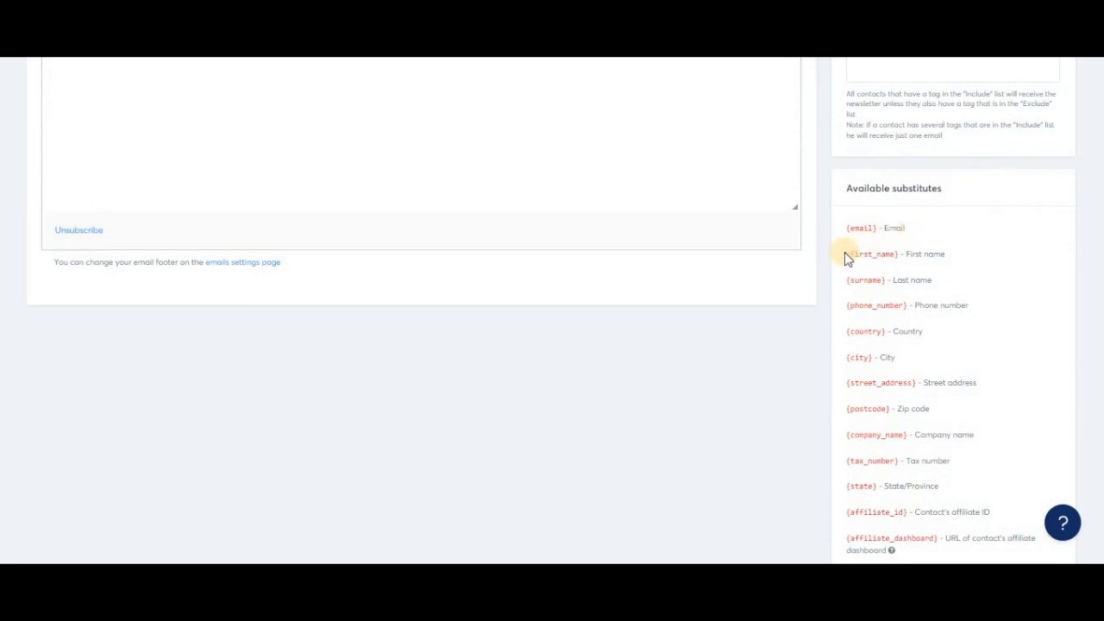
{"action": "mouse_move", "coordinate": [871, 279]}
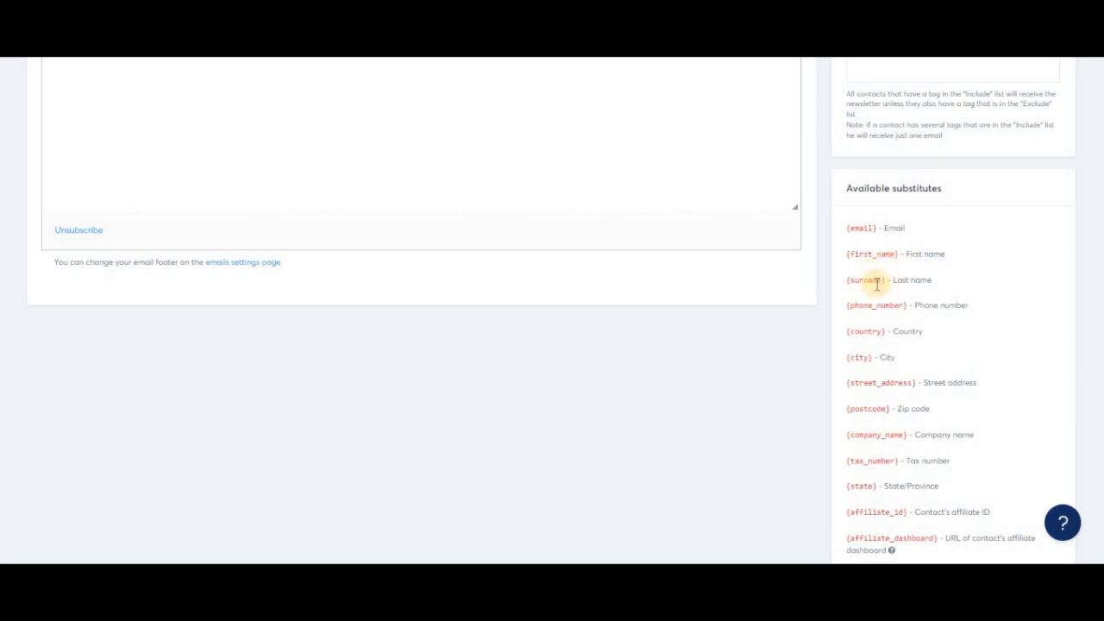
{"action": "mouse_move", "coordinate": [846, 253]}
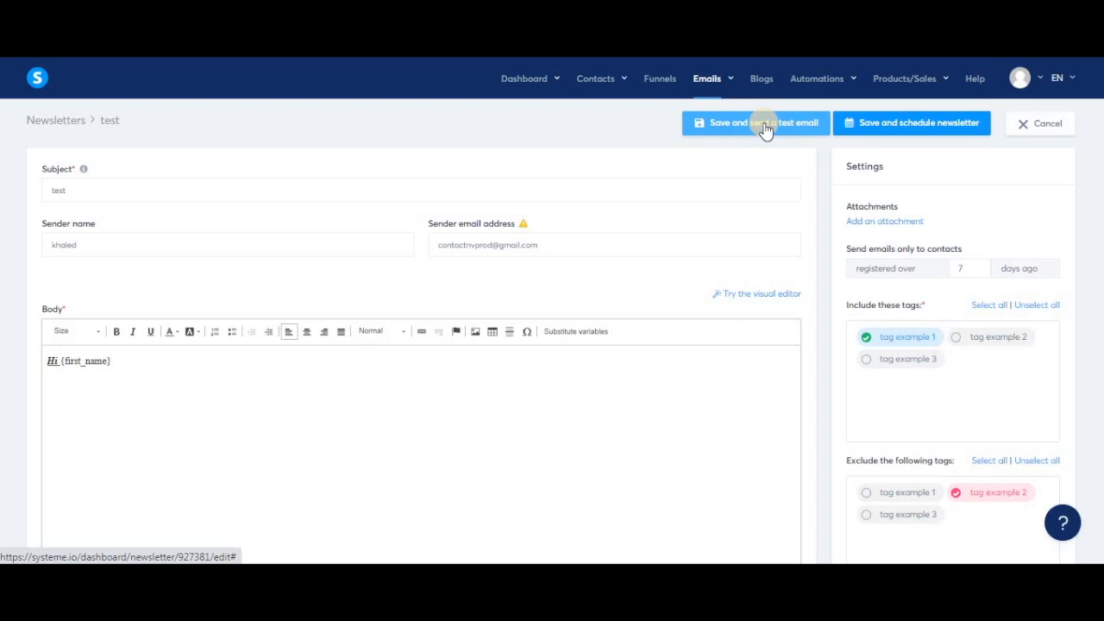
Step: Send a test email, then save the newsletter and move to its scheduling page
{"action": "left_click", "coordinate": [112, 360]}
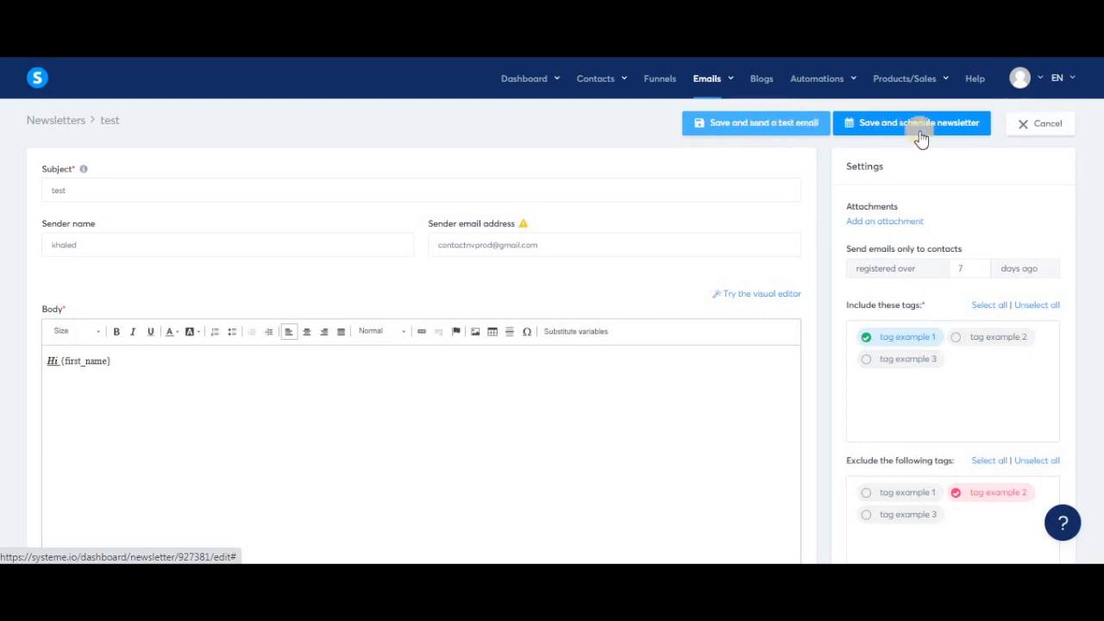
{"action": "left_click", "coordinate": [911, 122]}
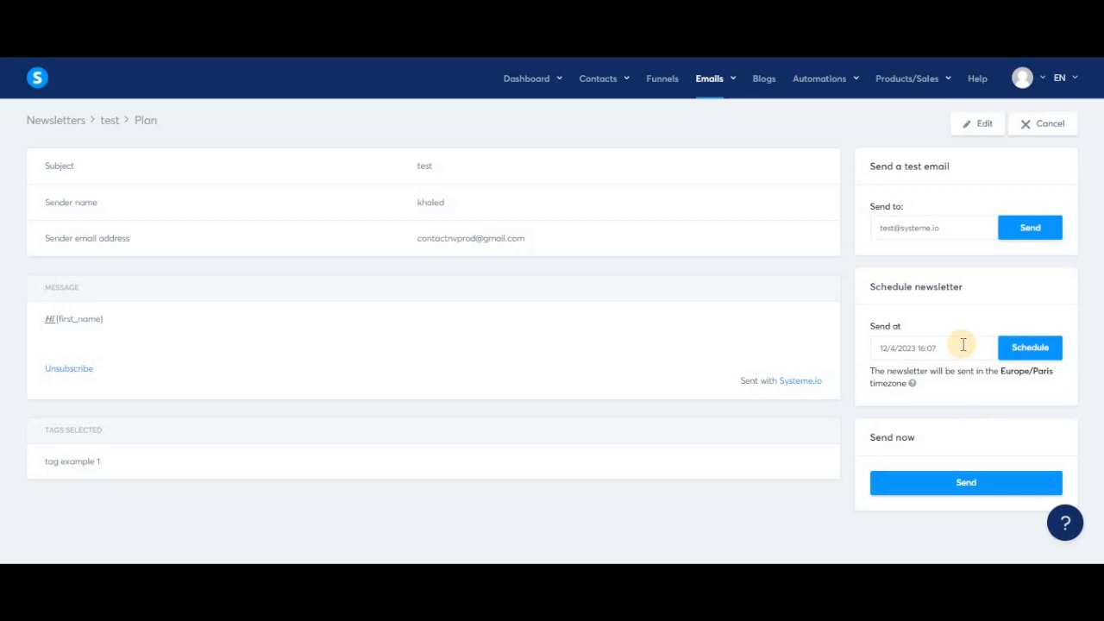
Step: Schedule the 'test' newsletter for 15 April 2023 at 05:07 PM and confirm
{"action": "left_click", "coordinate": [932, 348]}
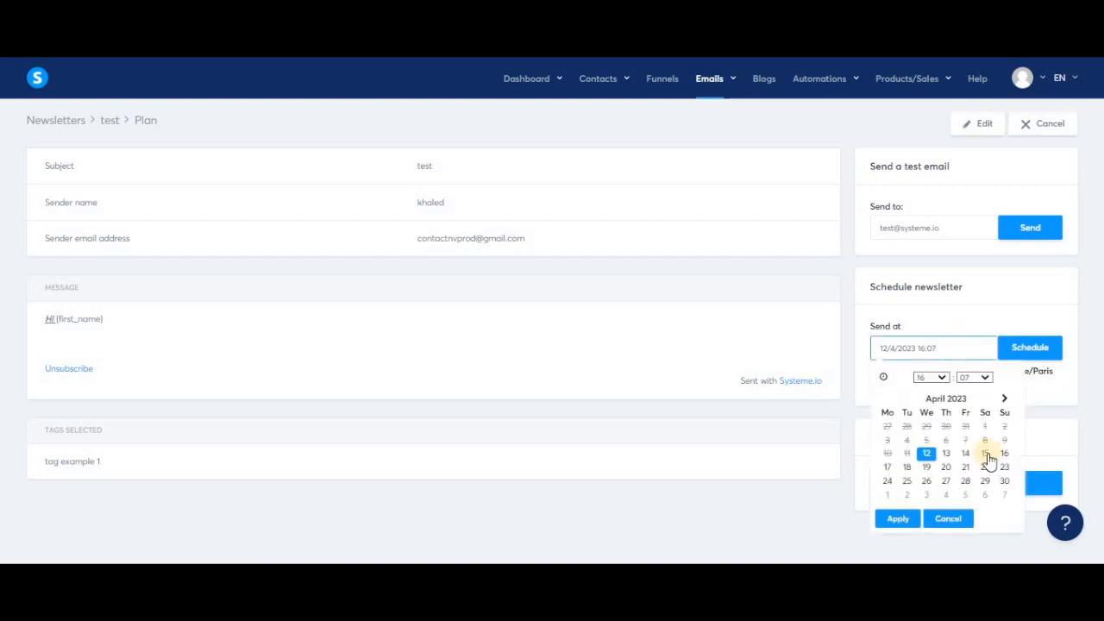
{"action": "left_click", "coordinate": [929, 376]}
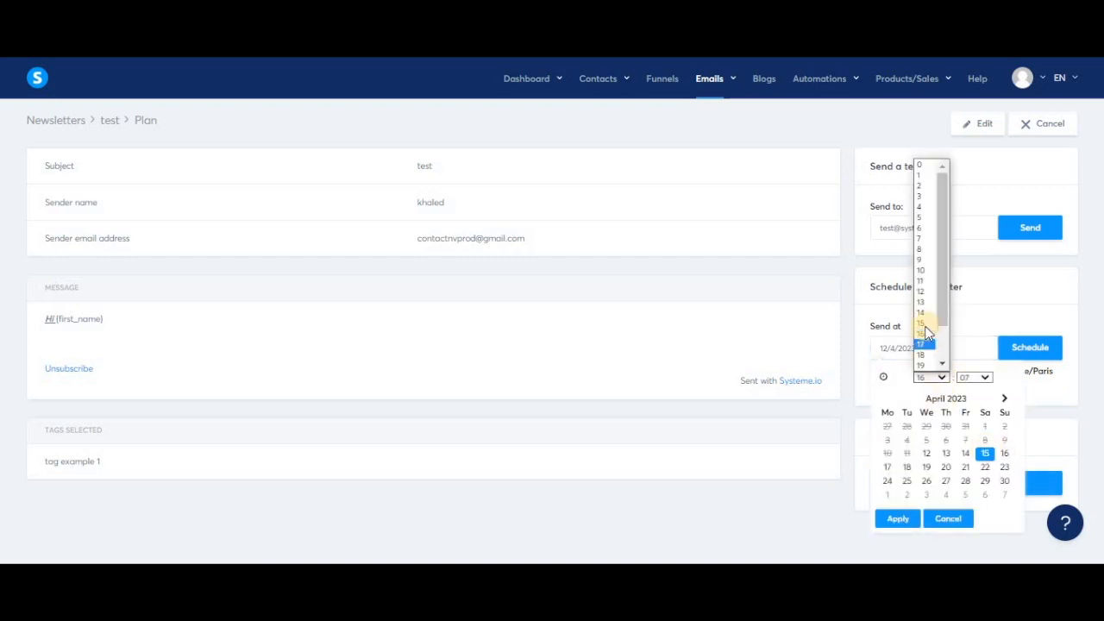
{"action": "left_click", "coordinate": [1029, 348]}
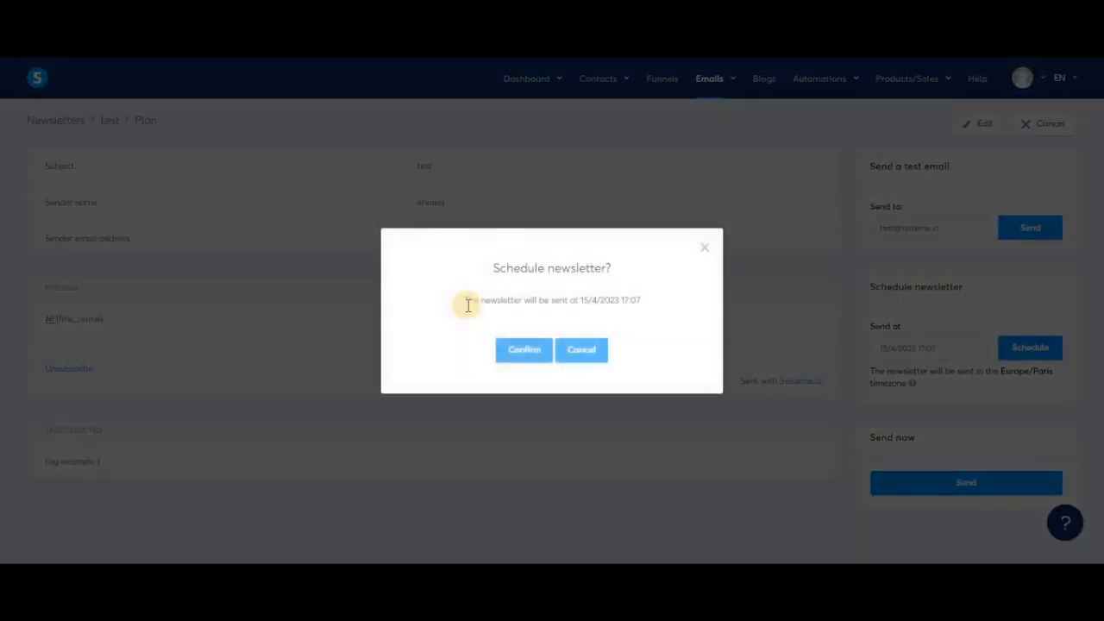
{"action": "left_click", "coordinate": [524, 349]}
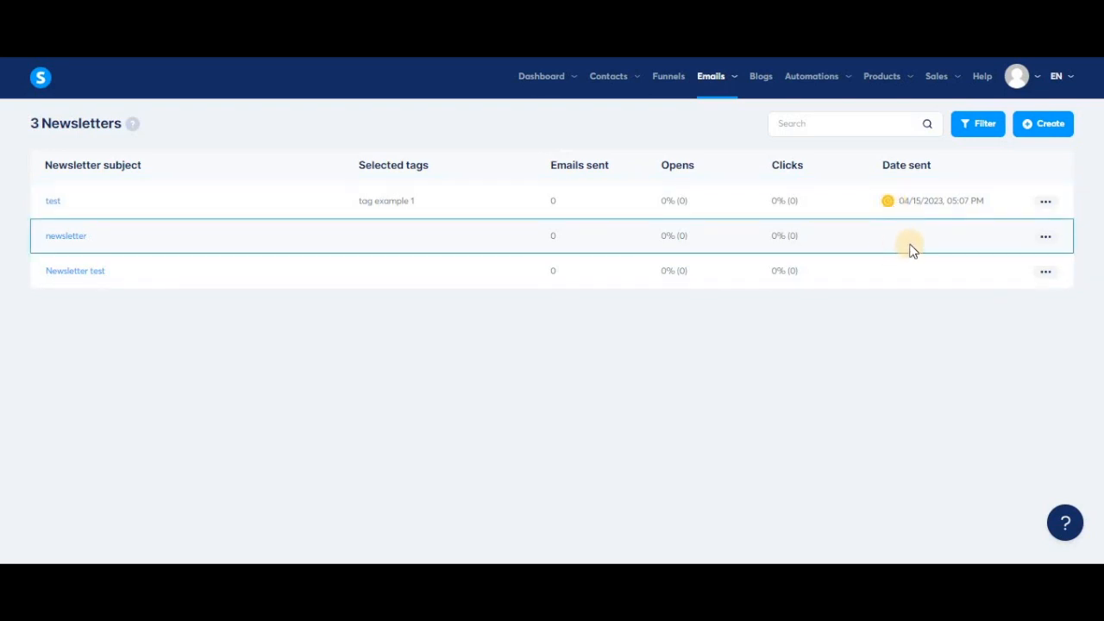
{"action": "mouse_move", "coordinate": [904, 241]}
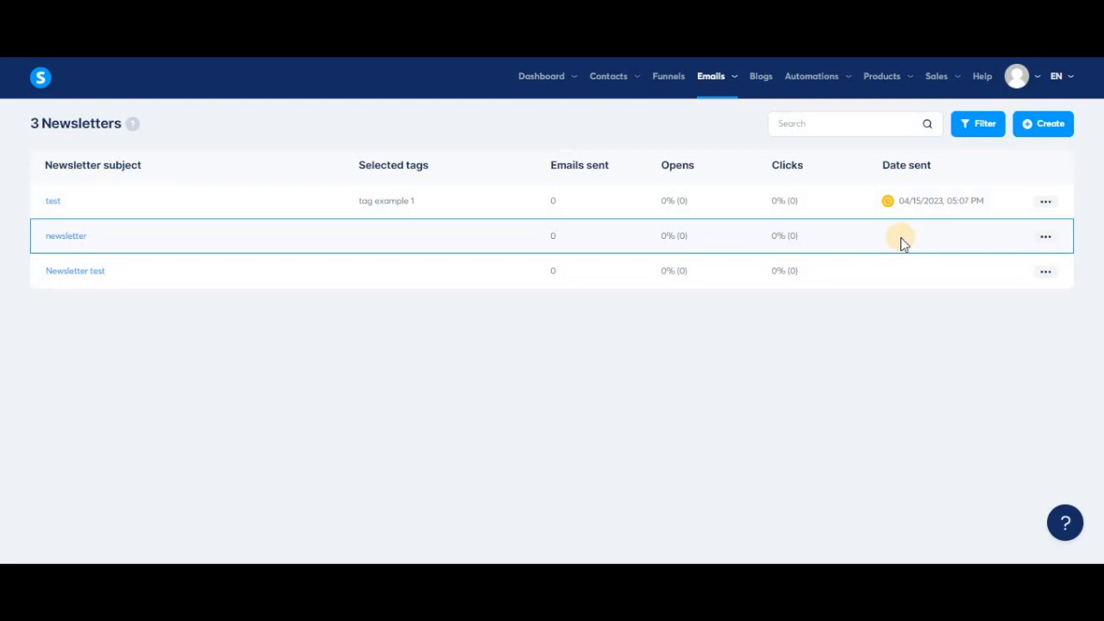
{"action": "mouse_move", "coordinate": [54, 200]}
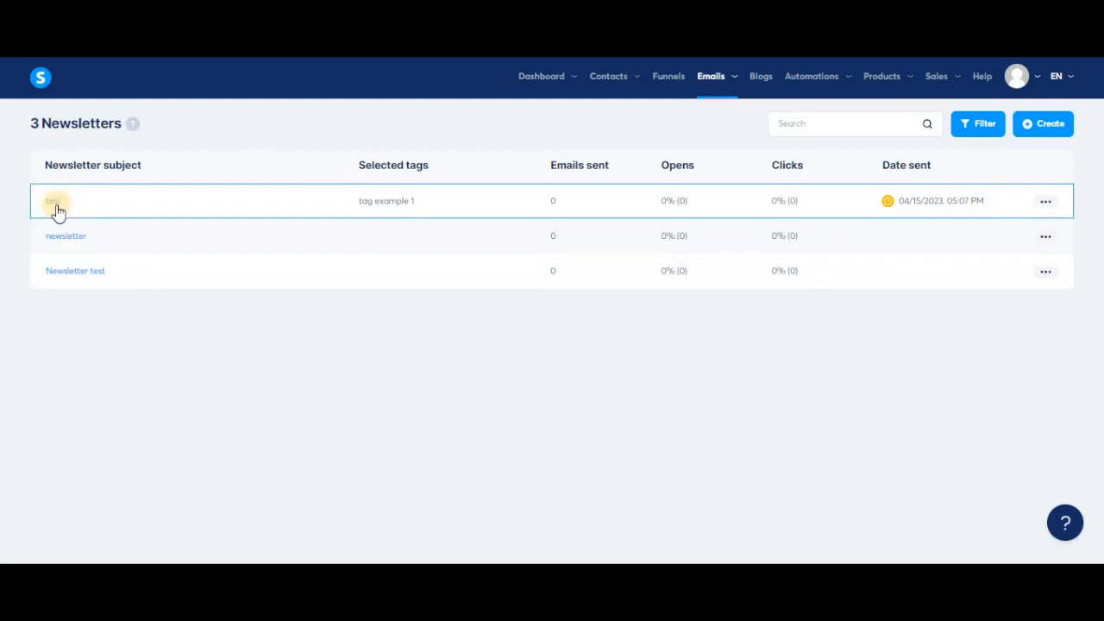
Step: Send the 'test' newsletter immediately from its plan page and confirm
{"action": "left_click", "coordinate": [53, 200]}
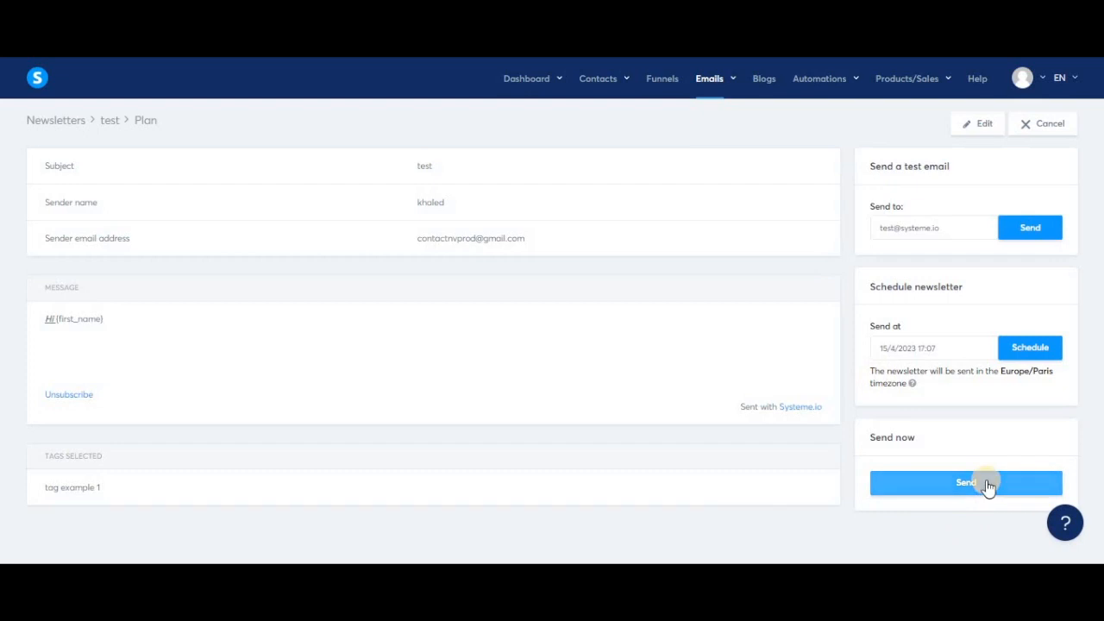
{"action": "left_click", "coordinate": [963, 483]}
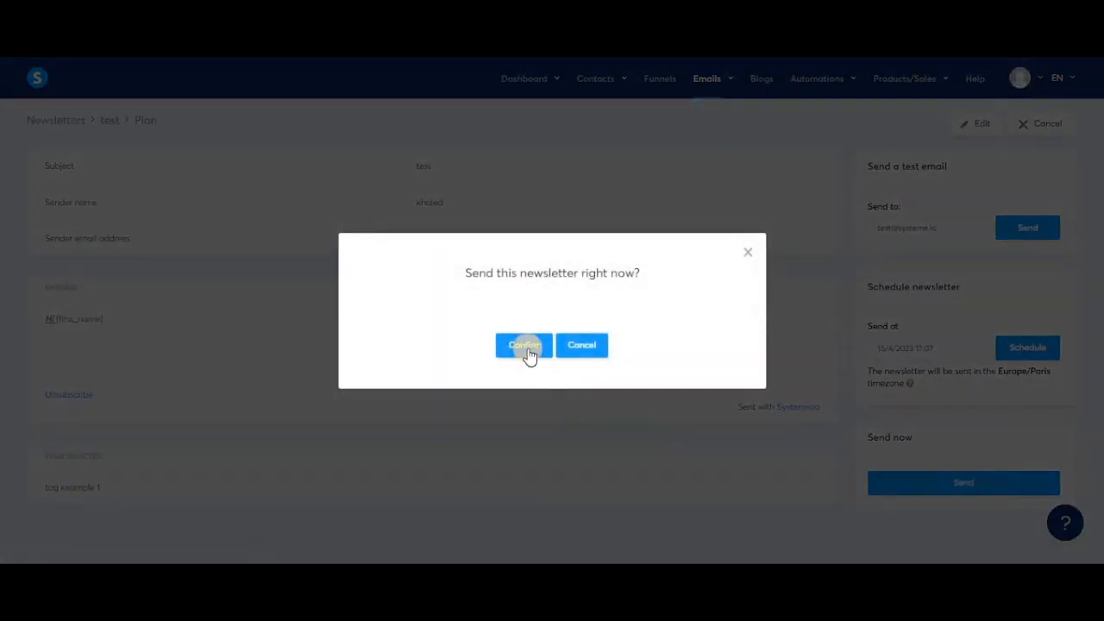
{"action": "left_click", "coordinate": [524, 345]}
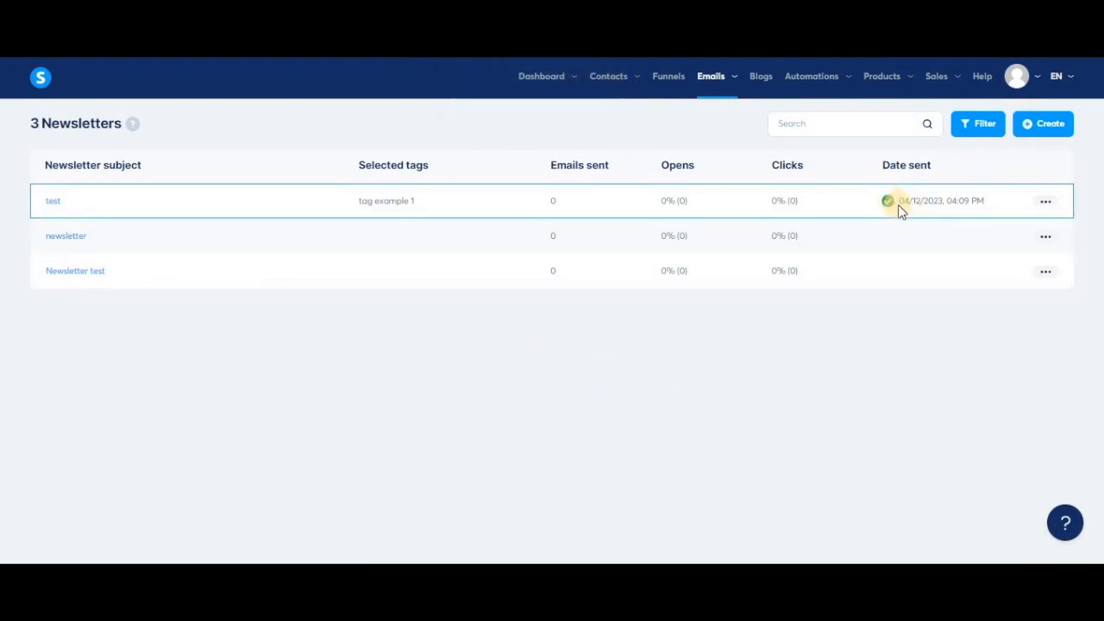
{"action": "mouse_move", "coordinate": [896, 211]}
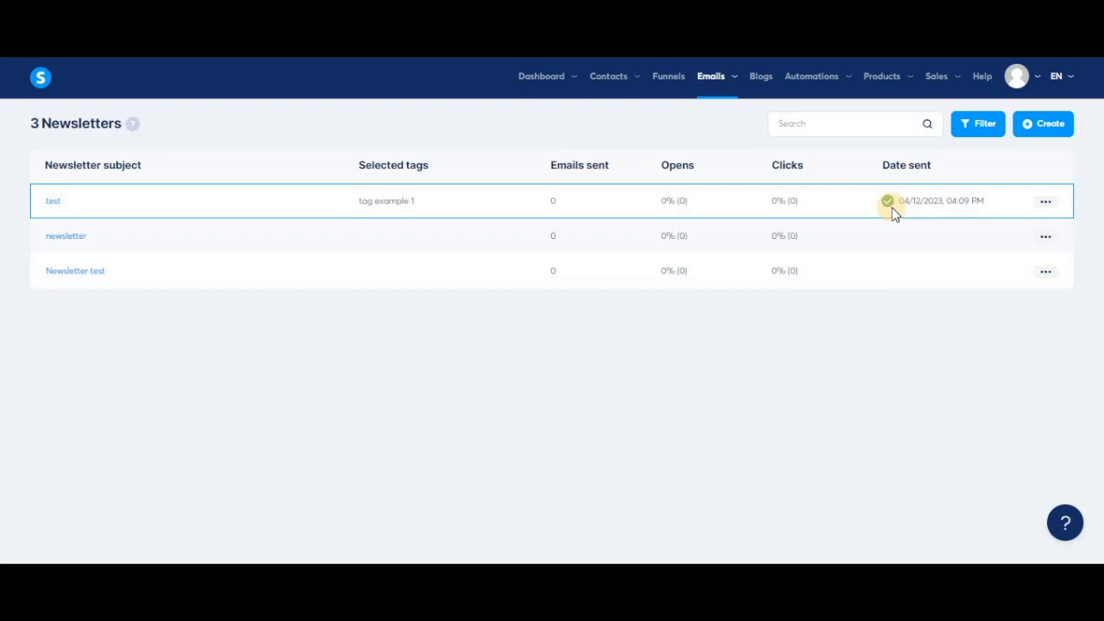
{"action": "mouse_move", "coordinate": [263, 196]}
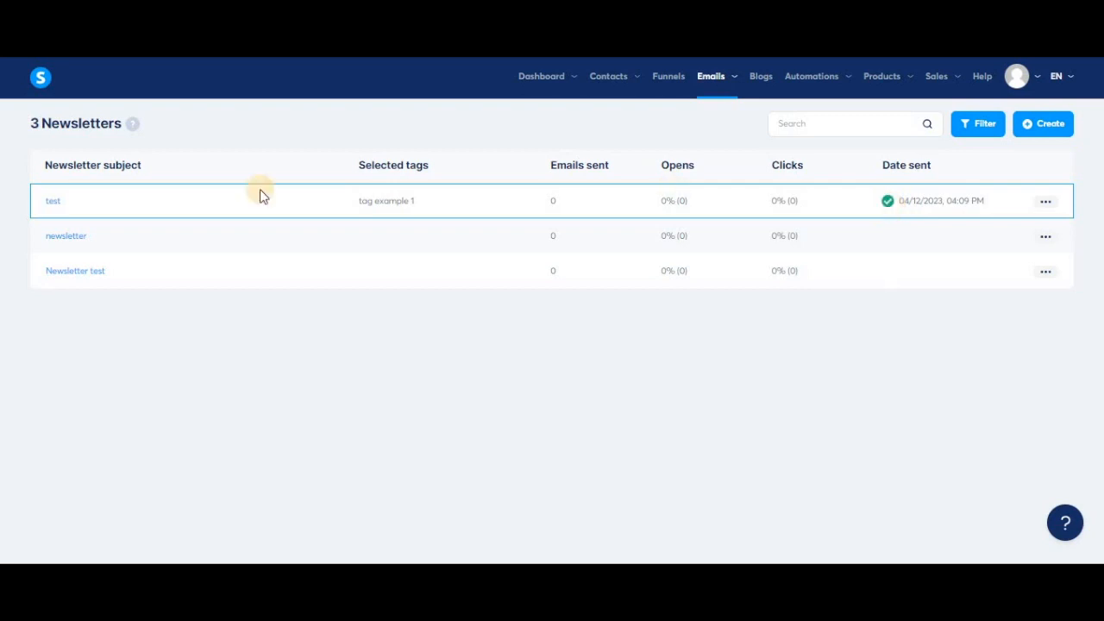
Step: Duplicate the sent 'test' newsletter, bringing the list to four newsletters
{"action": "left_click", "coordinate": [52, 200]}
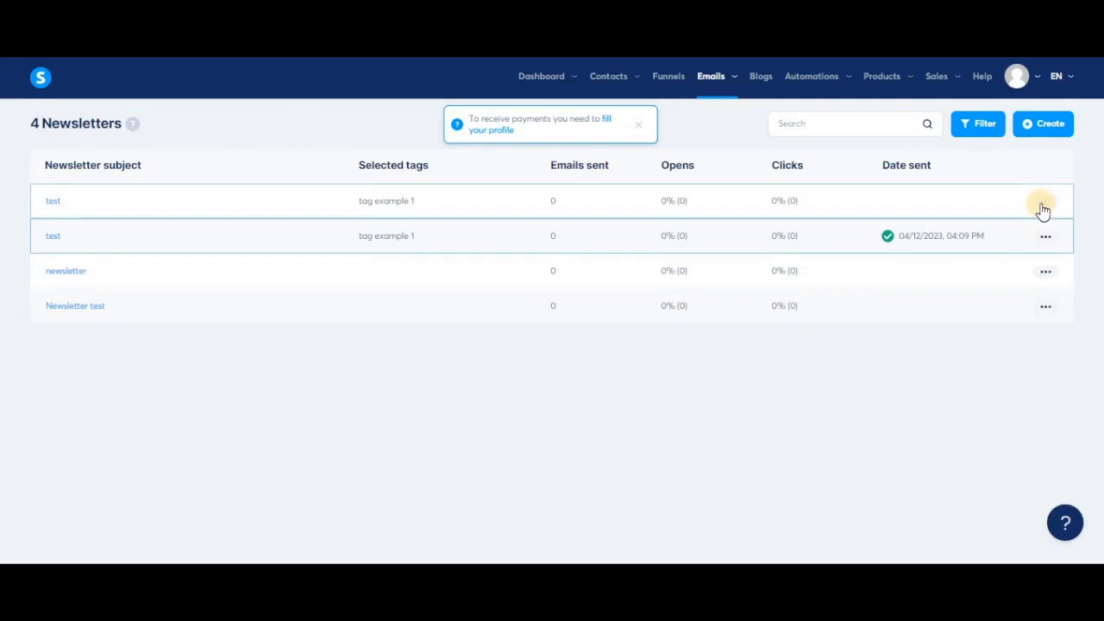
{"action": "left_click", "coordinate": [1045, 200]}
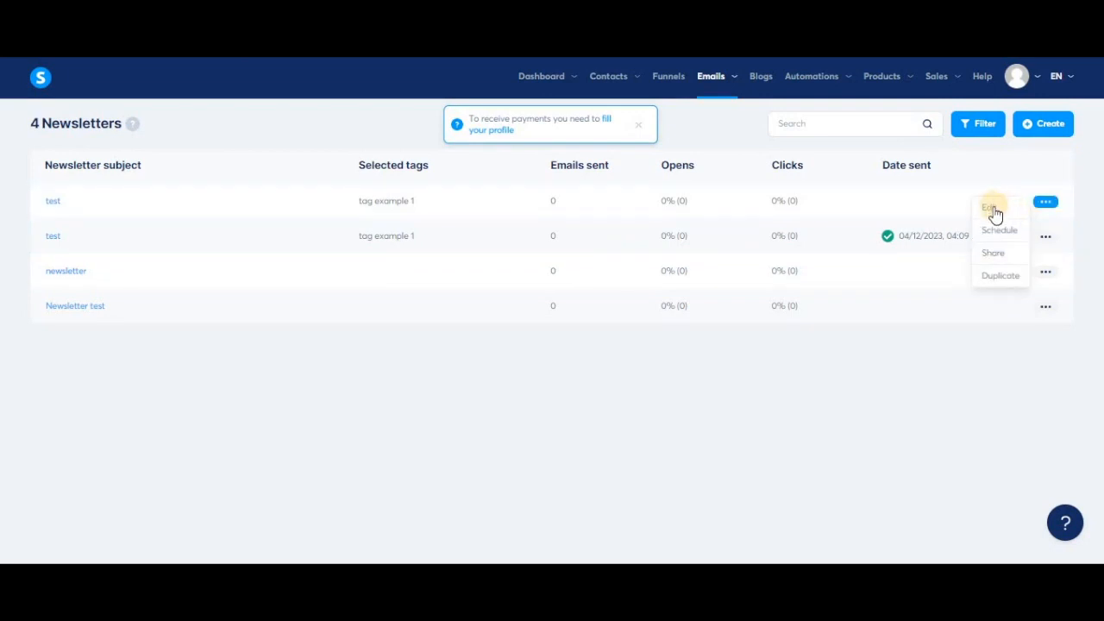
{"action": "mouse_move", "coordinate": [990, 209]}
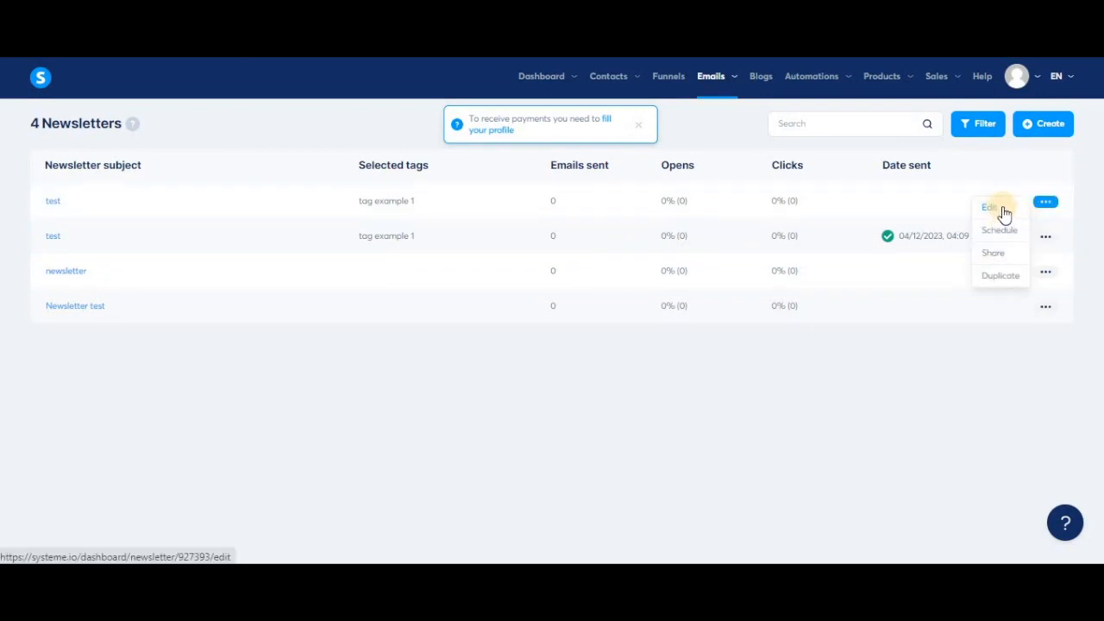
{"action": "mouse_move", "coordinate": [176, 214]}
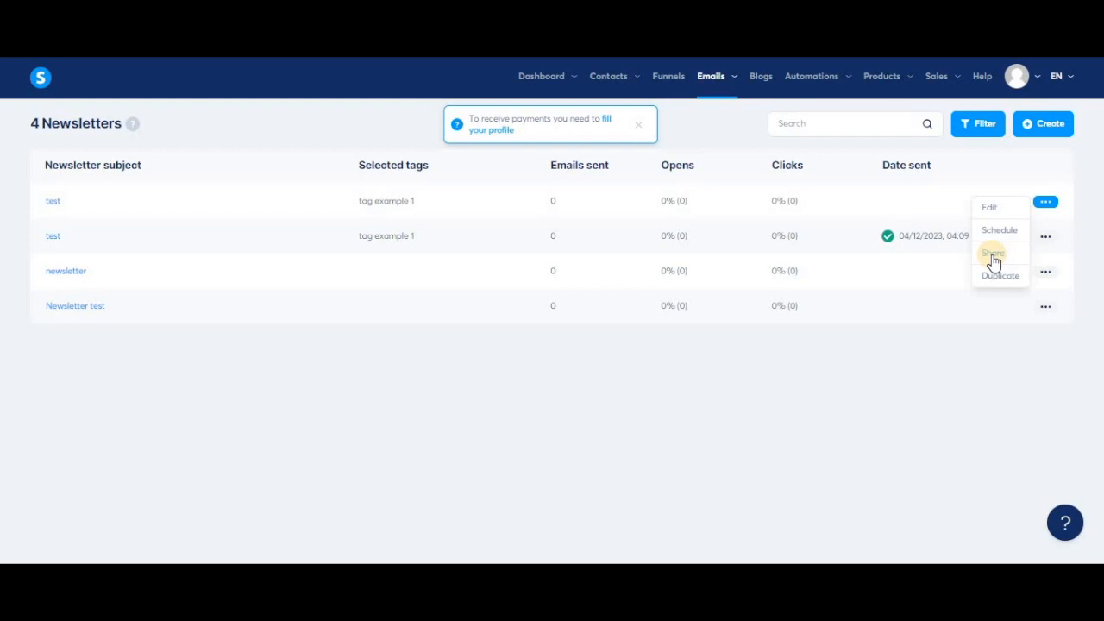
{"action": "left_click", "coordinate": [993, 252]}
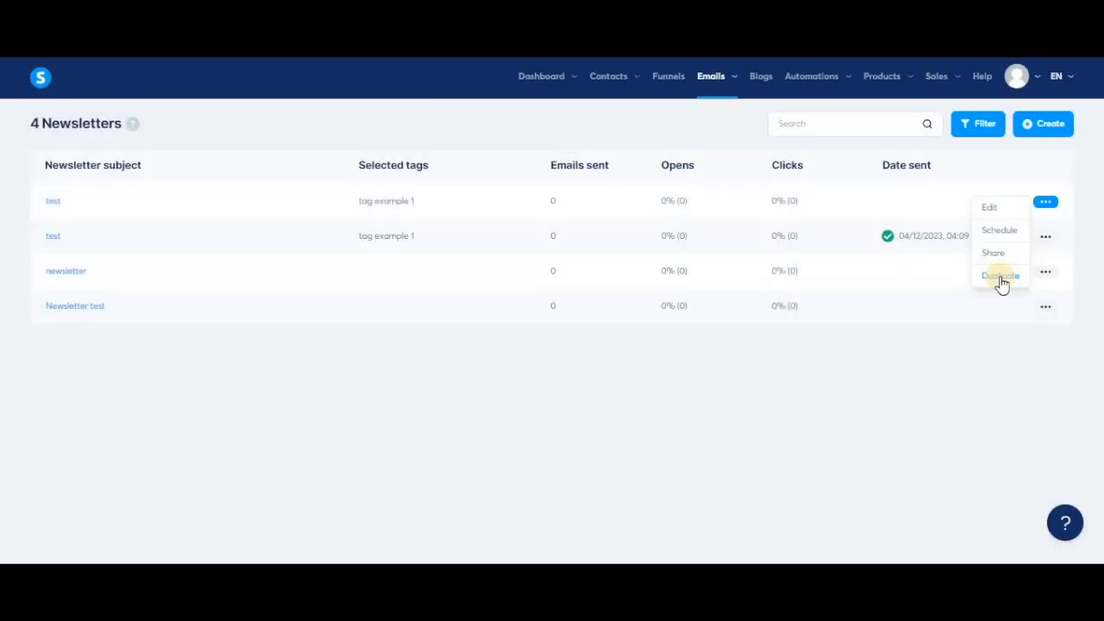
{"action": "mouse_move", "coordinate": [1083, 242]}
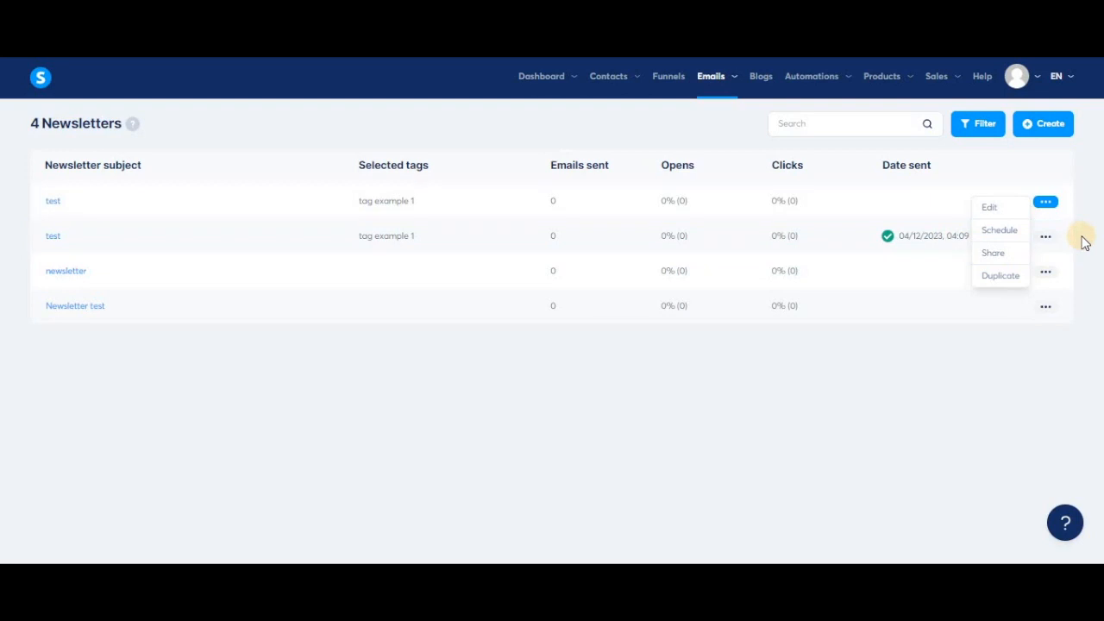
{"action": "left_click", "coordinate": [1045, 234]}
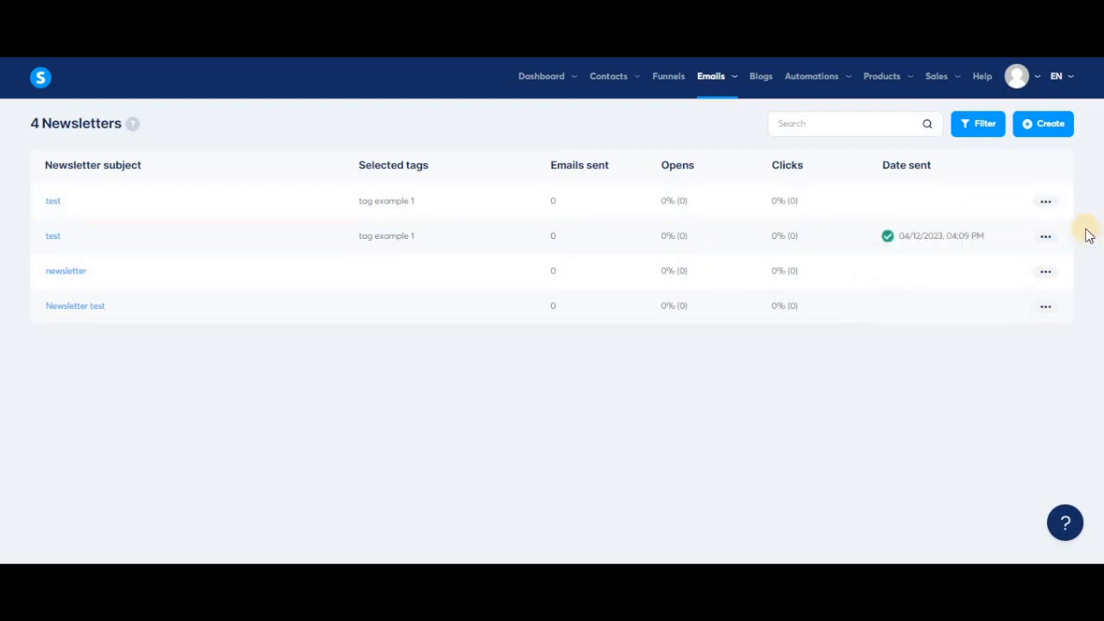
Step: Show the sent 'test' newsletter's row options, including stats and resend to non-openers
{"action": "left_click", "coordinate": [1045, 234]}
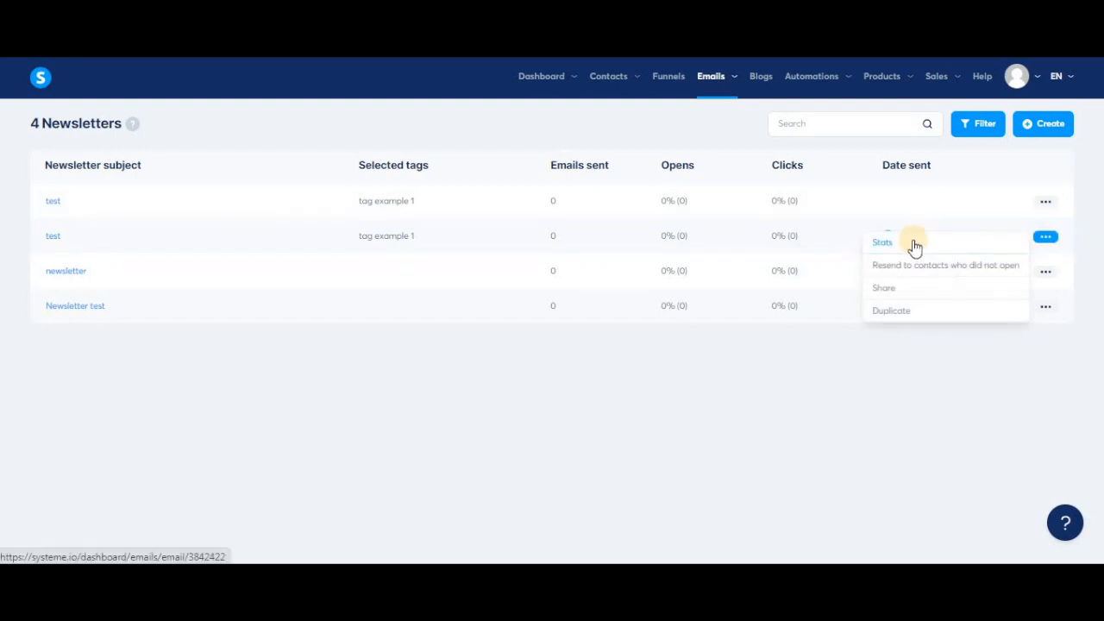
{"action": "mouse_move", "coordinate": [923, 249]}
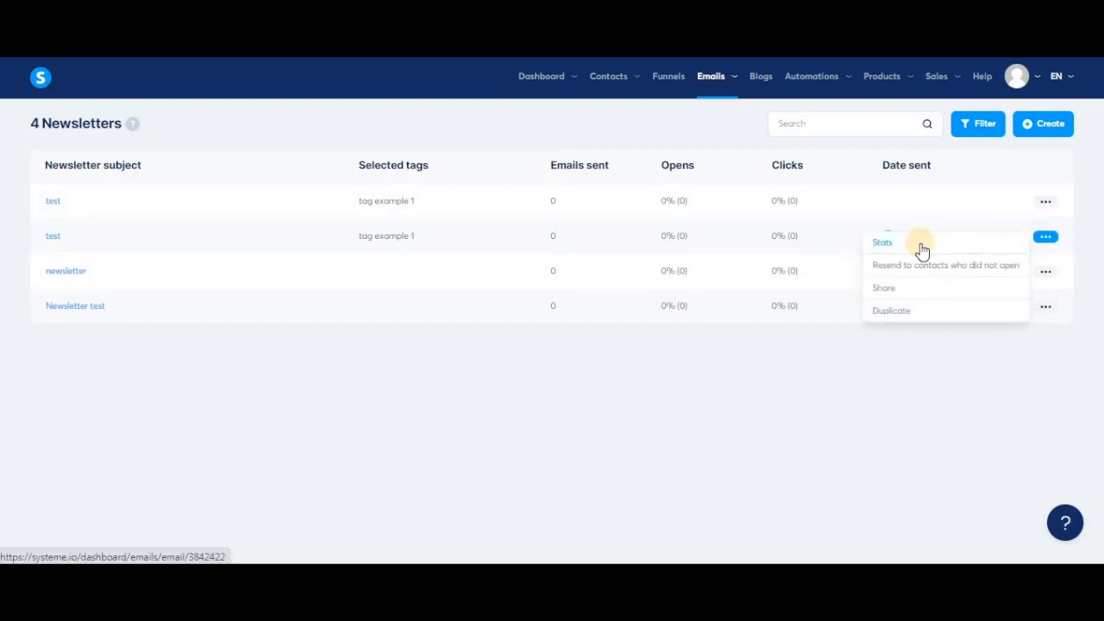
{"action": "mouse_move", "coordinate": [957, 269]}
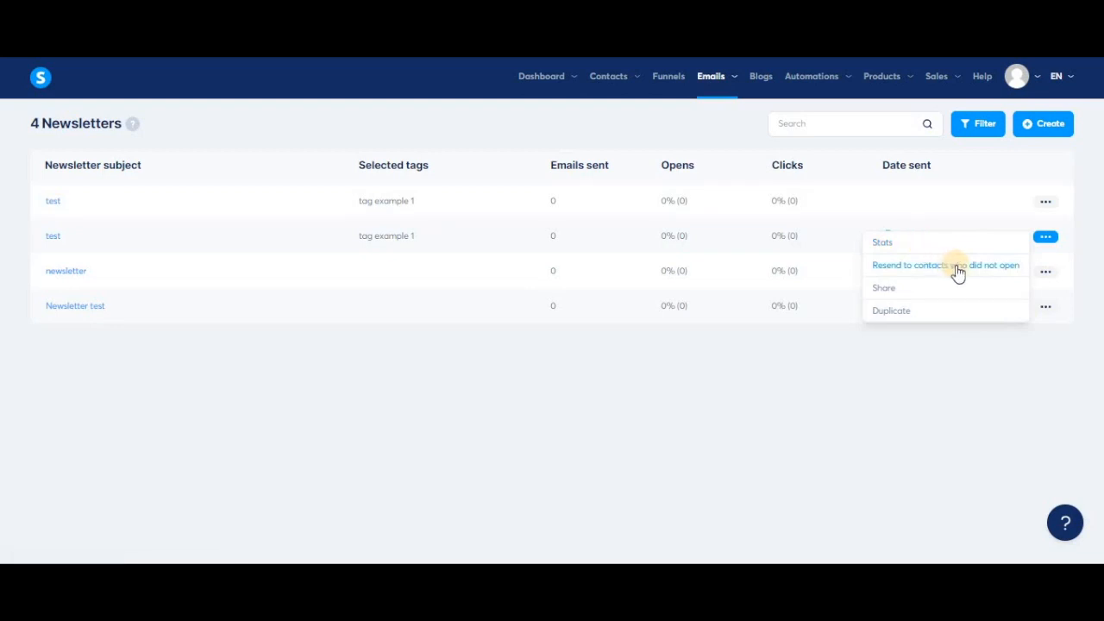